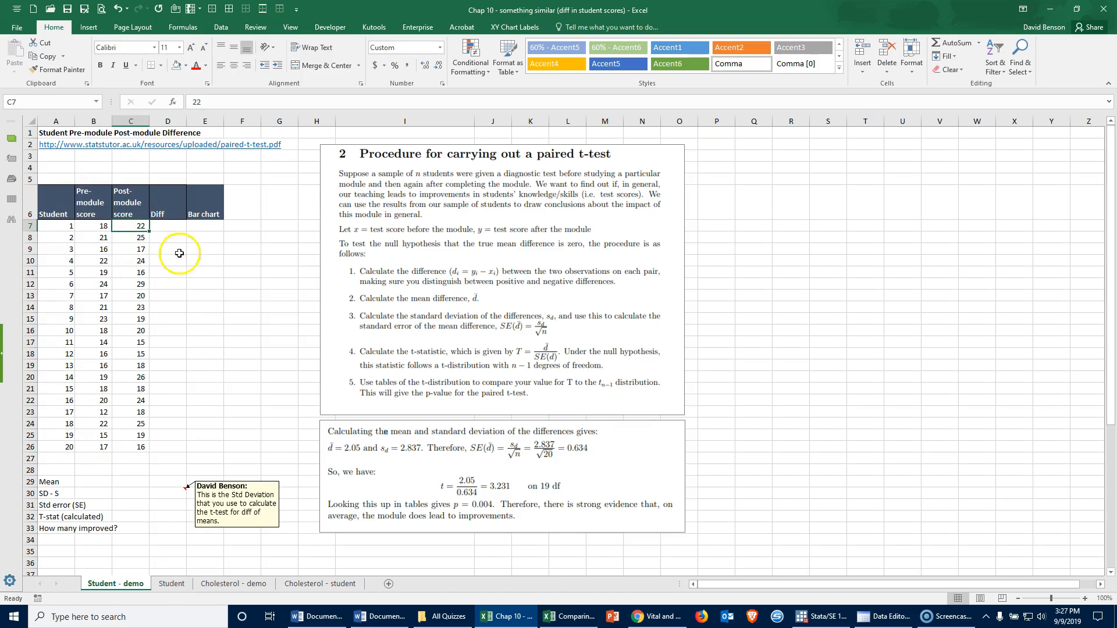
{"action": "mouse_move", "coordinate": [148, 516]}
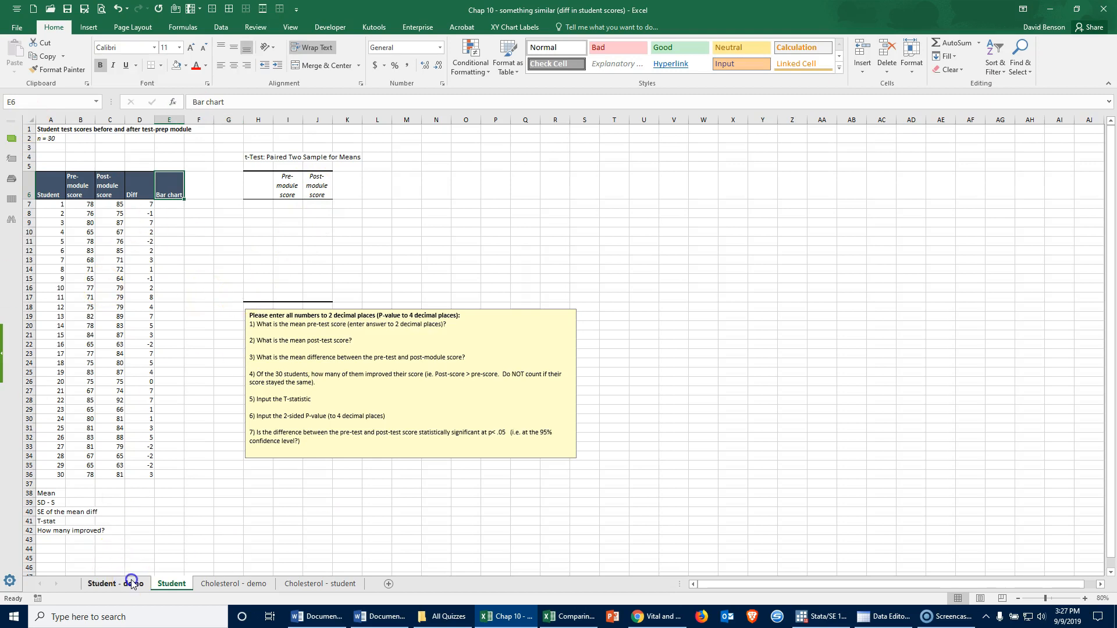
Step: Enter =C7-B7 in D7 as the first post-minus-pre difference and fill it down to D26
{"action": "left_click", "coordinate": [112, 583]}
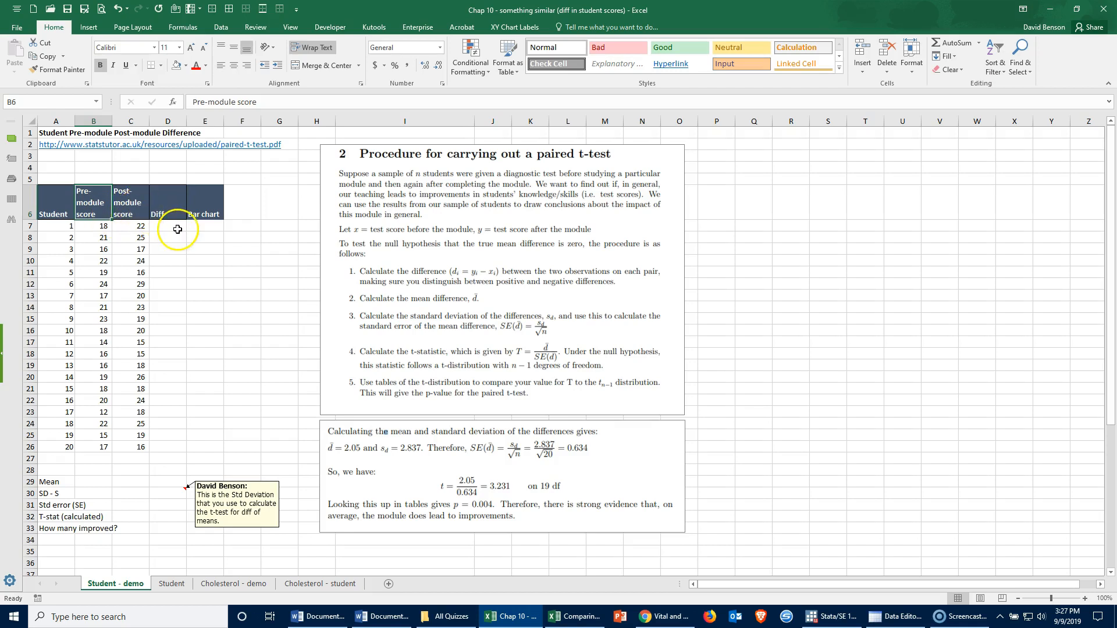
{"action": "left_click", "coordinate": [168, 226]}
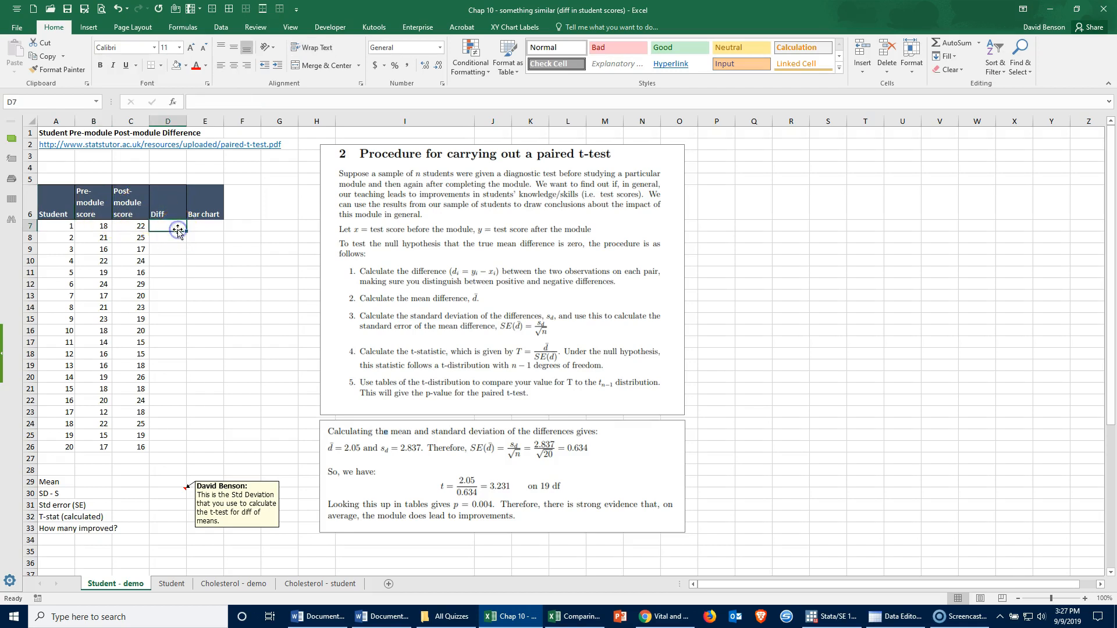
{"action": "type", "text": "="}
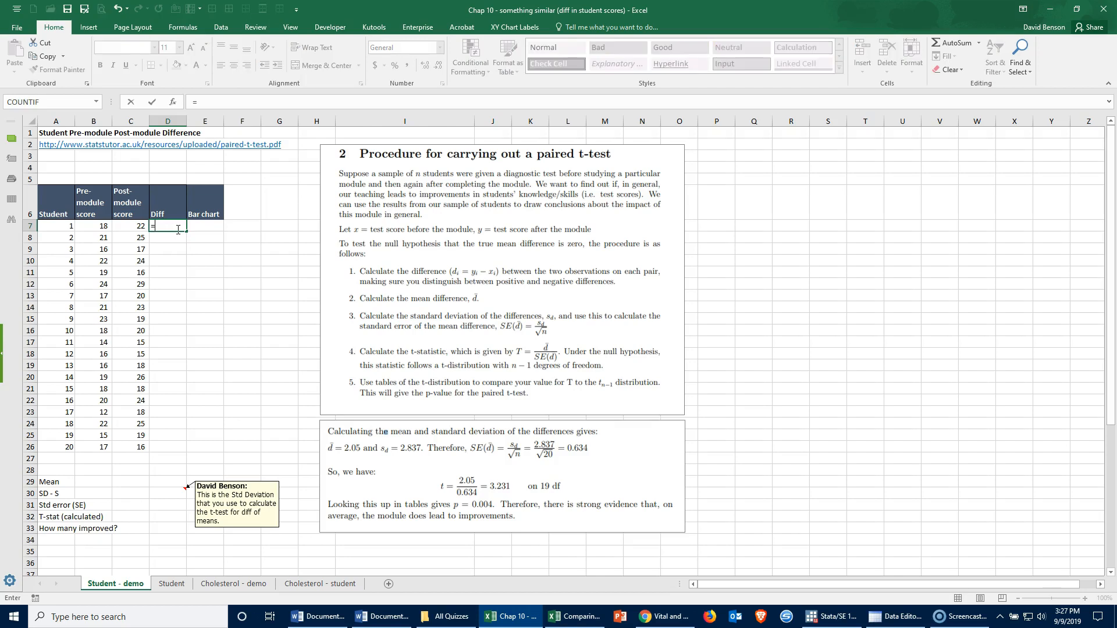
{"action": "left_click", "coordinate": [130, 225]}
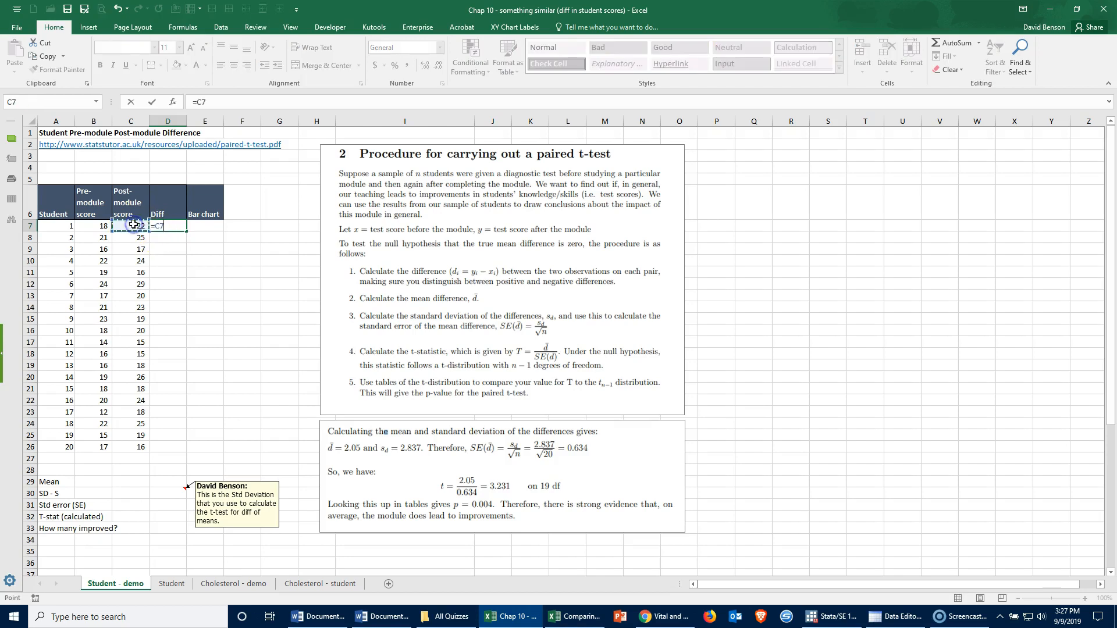
{"action": "left_click", "coordinate": [93, 225]}
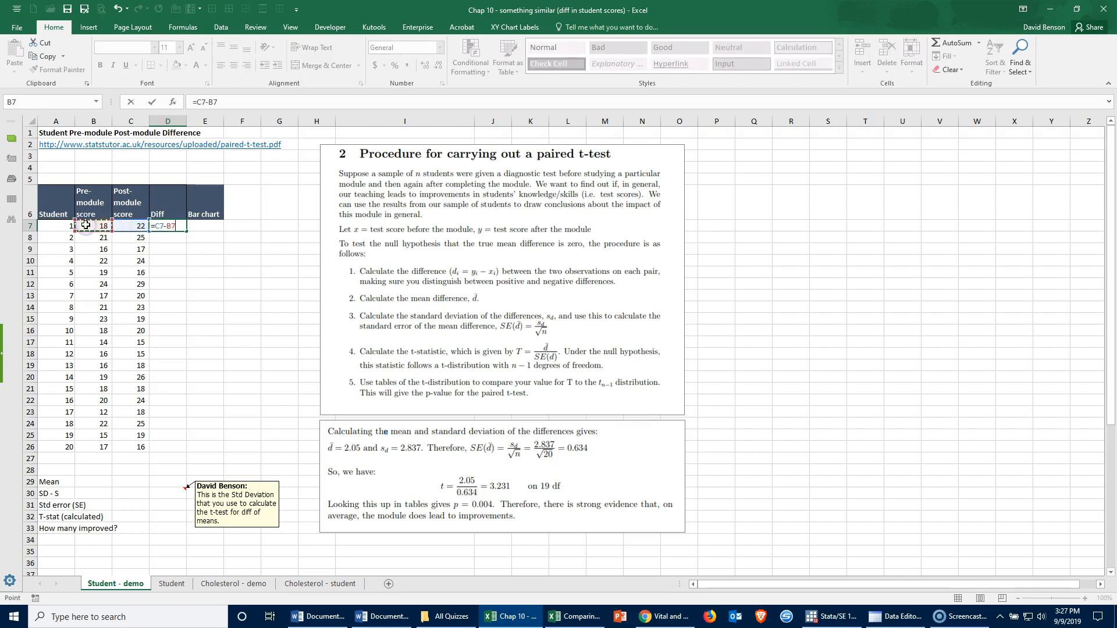
{"action": "key", "text": "Enter"}
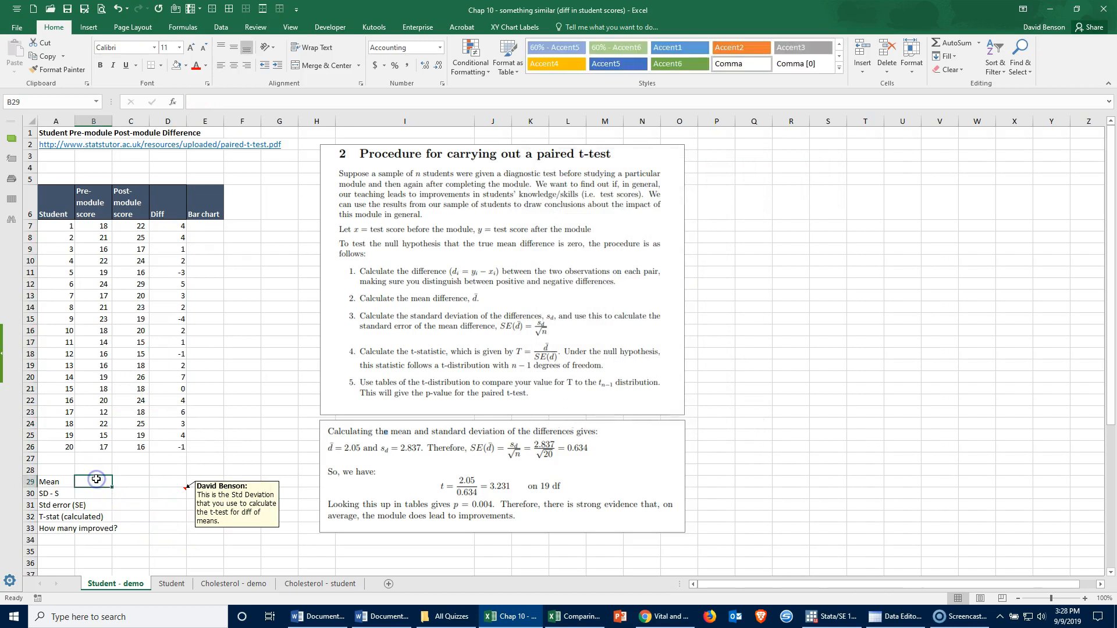
Step: Enter =AVERAGE(B7:B26) in B29 and copy it across, giving means 18.40, 20.45 and 2.05
{"action": "type", "text": "=avera"}
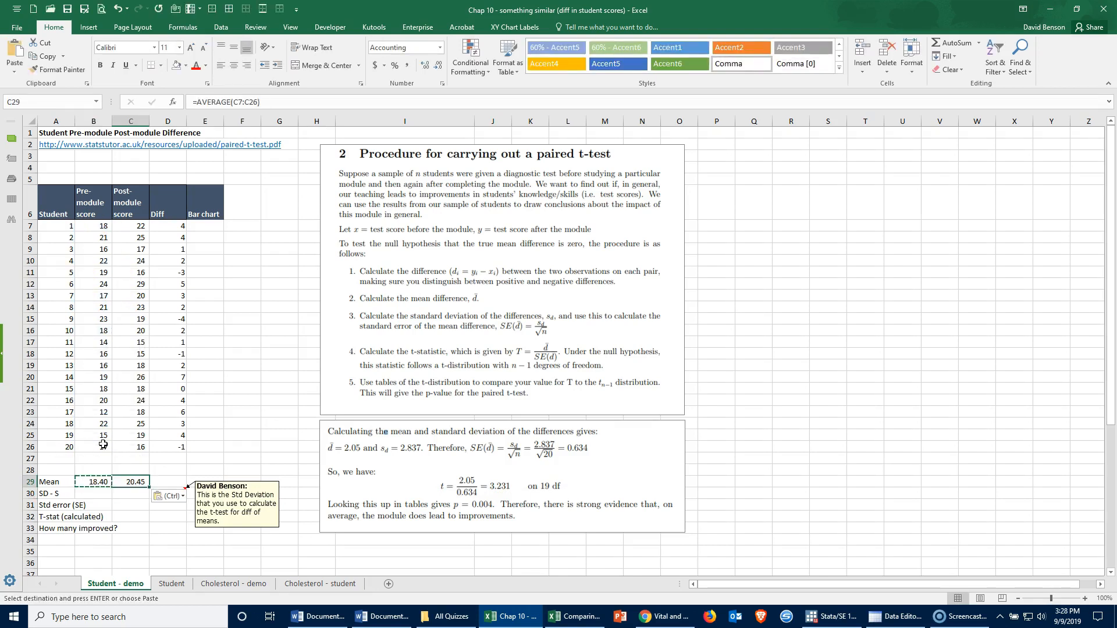
{"action": "left_click", "coordinate": [167, 482]}
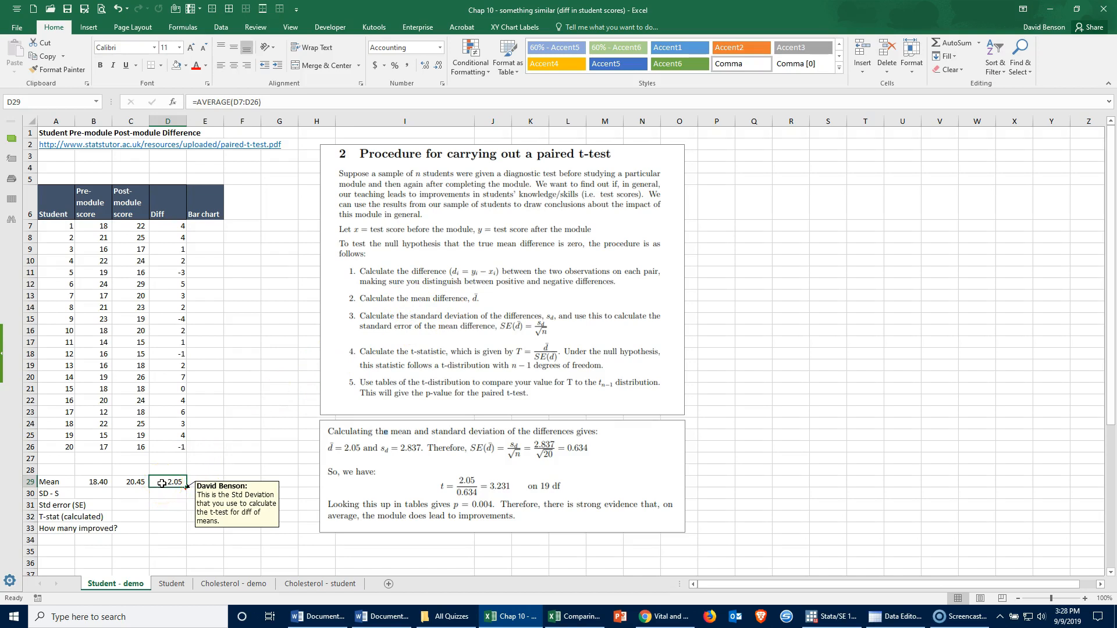
{"action": "left_click", "coordinate": [56, 493]}
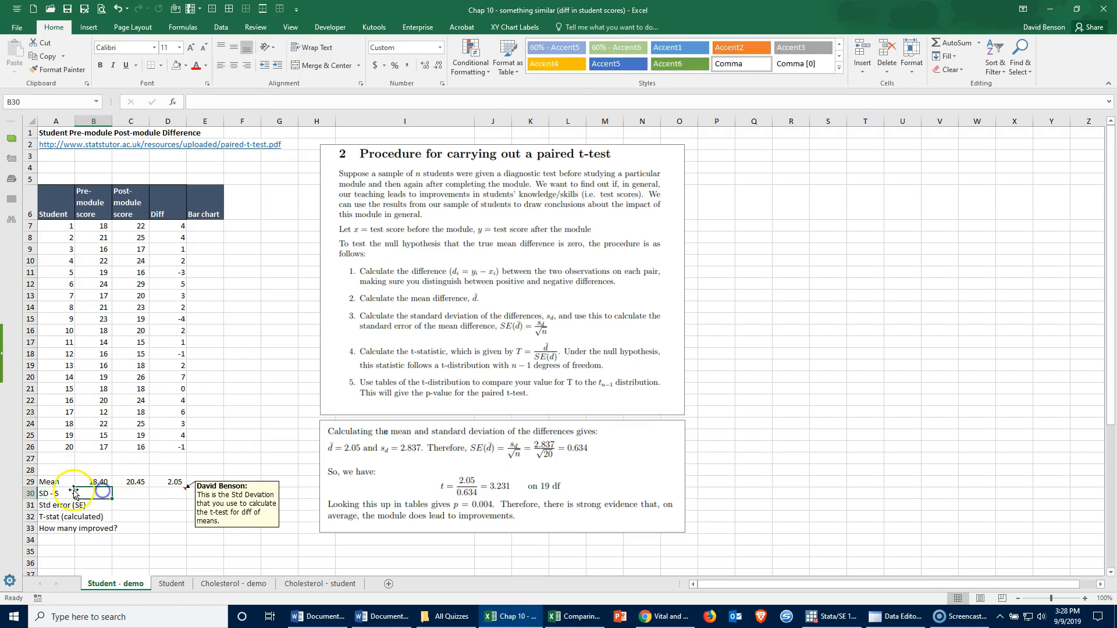
{"action": "mouse_move", "coordinate": [65, 505]}
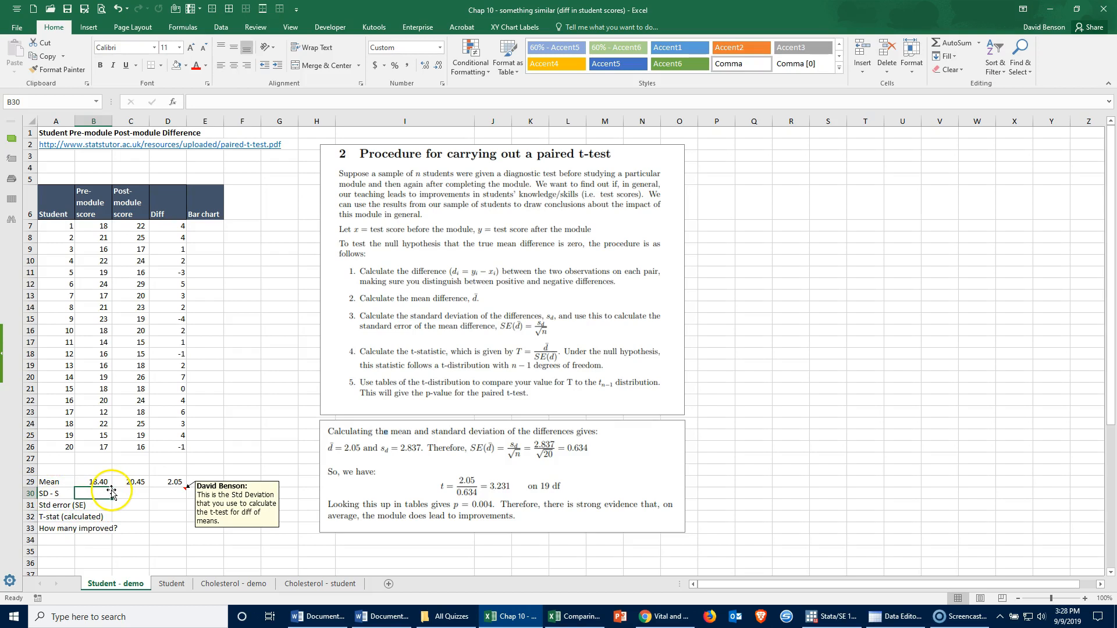
Step: Enter =STDEV.S(B7:B26) in B30 and paste it across, giving SDs 3.152, 4.058 and 2.837
{"action": "type", "text": "=s"}
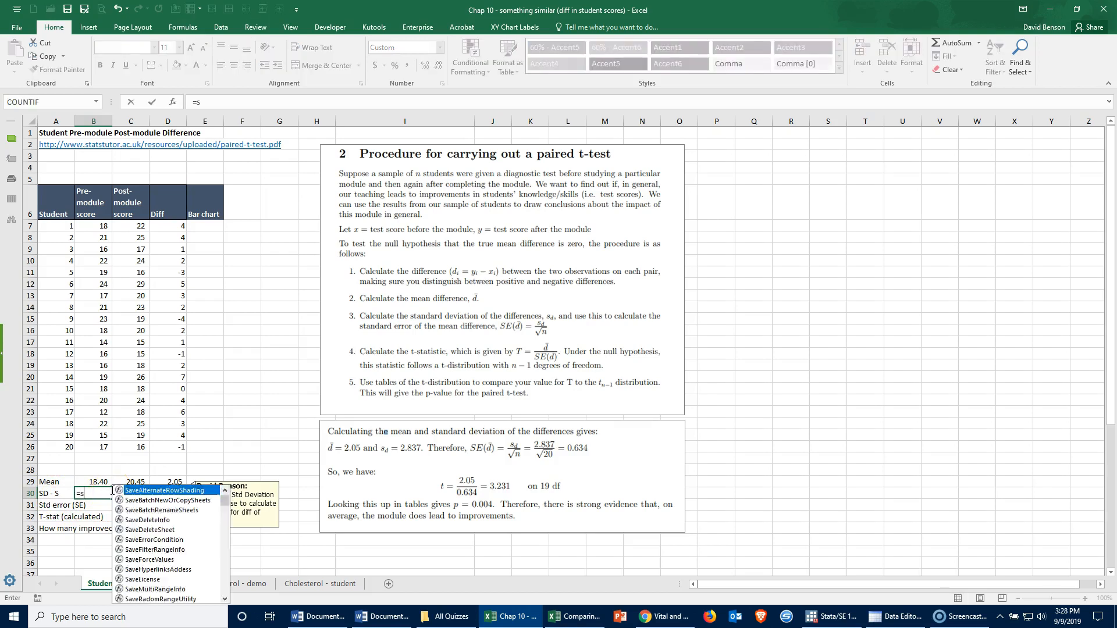
{"action": "type", "text": "t"}
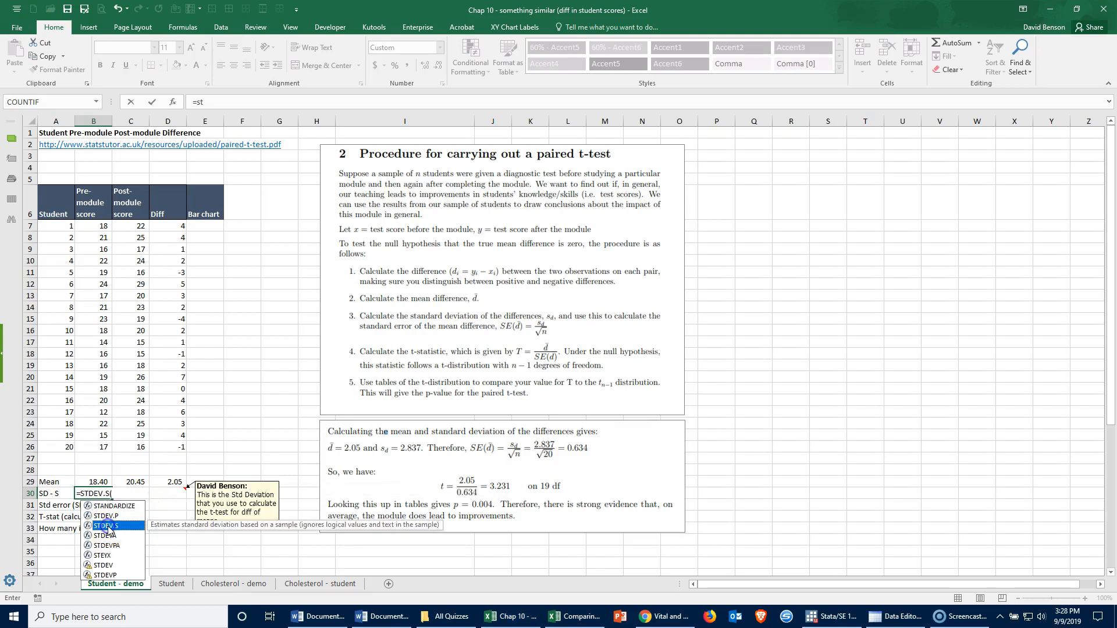
{"action": "left_click_drag", "start_coordinate": [93, 225], "coordinate": [93, 434]}
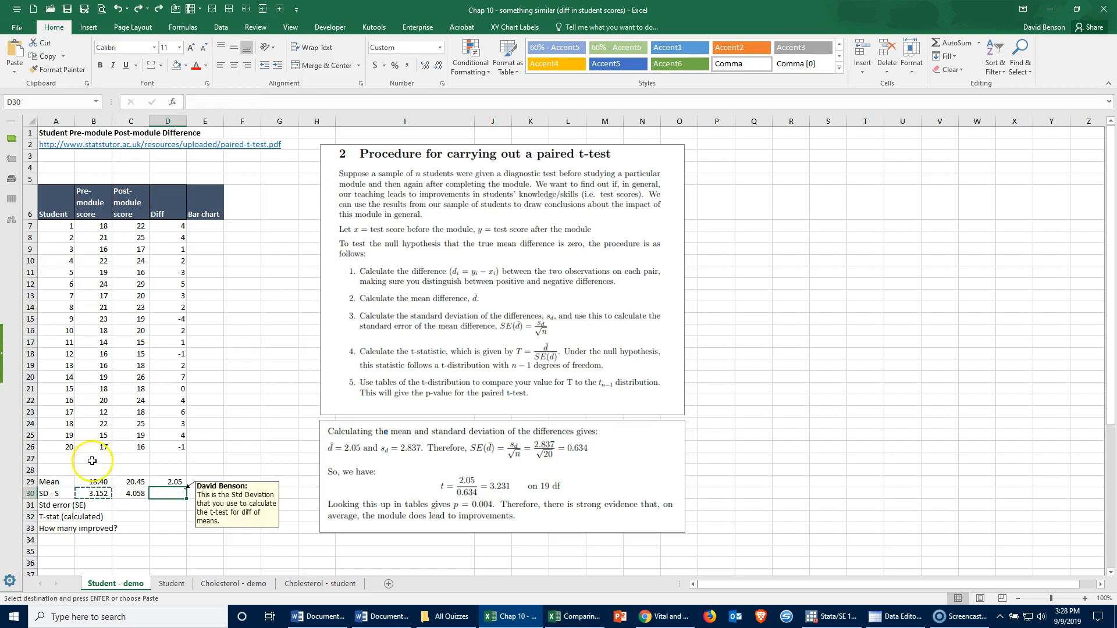
{"action": "left_click", "coordinate": [14, 56]}
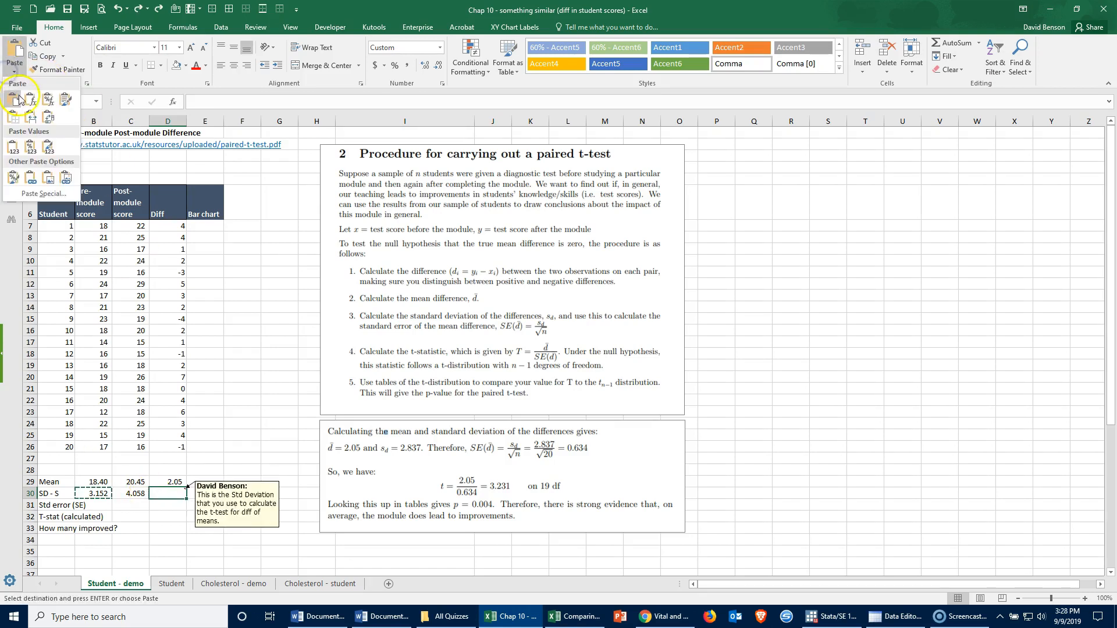
{"action": "left_click", "coordinate": [12, 99]}
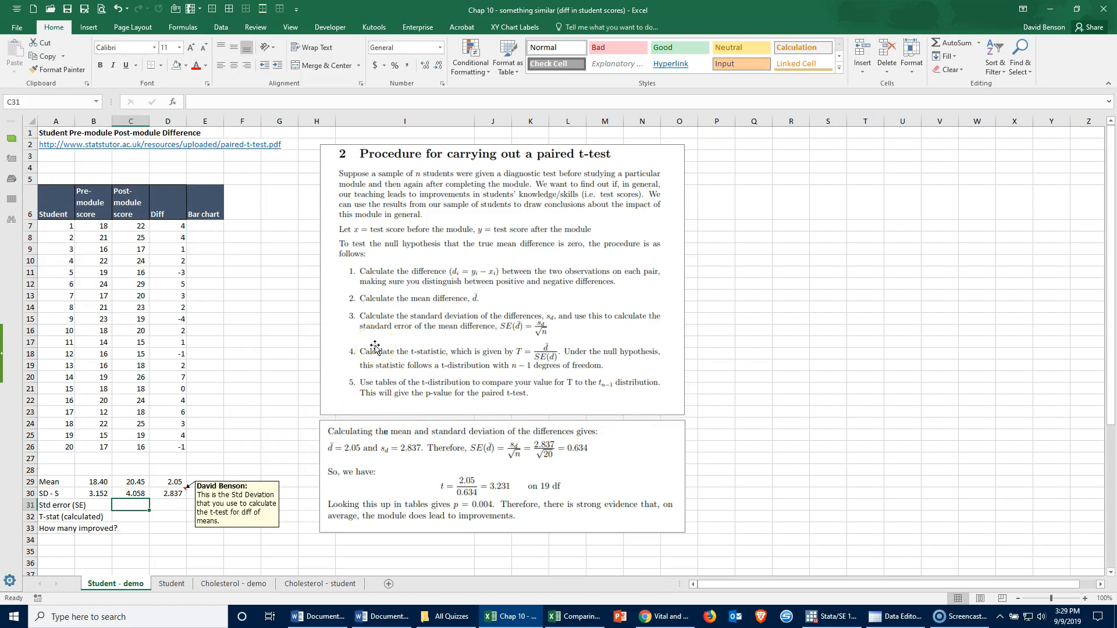
Step: Enter =D30/SQRT(20) in D31 to get the standard error of the differences, 0.634
{"action": "left_click", "coordinate": [56, 505]}
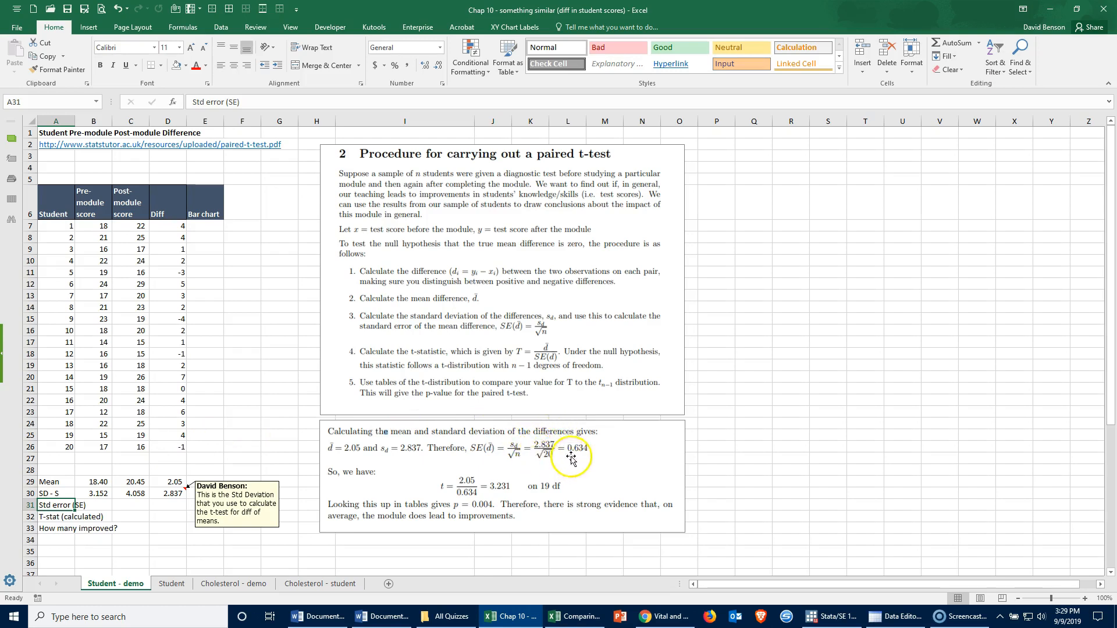
{"action": "left_click", "coordinate": [168, 504]}
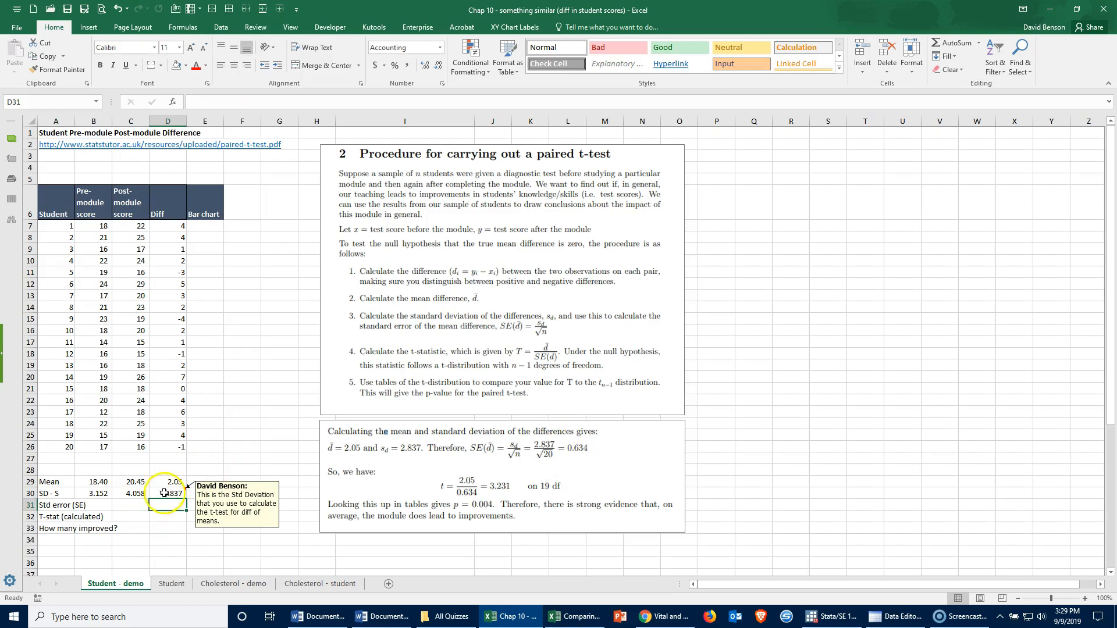
{"action": "left_click", "coordinate": [167, 494]}
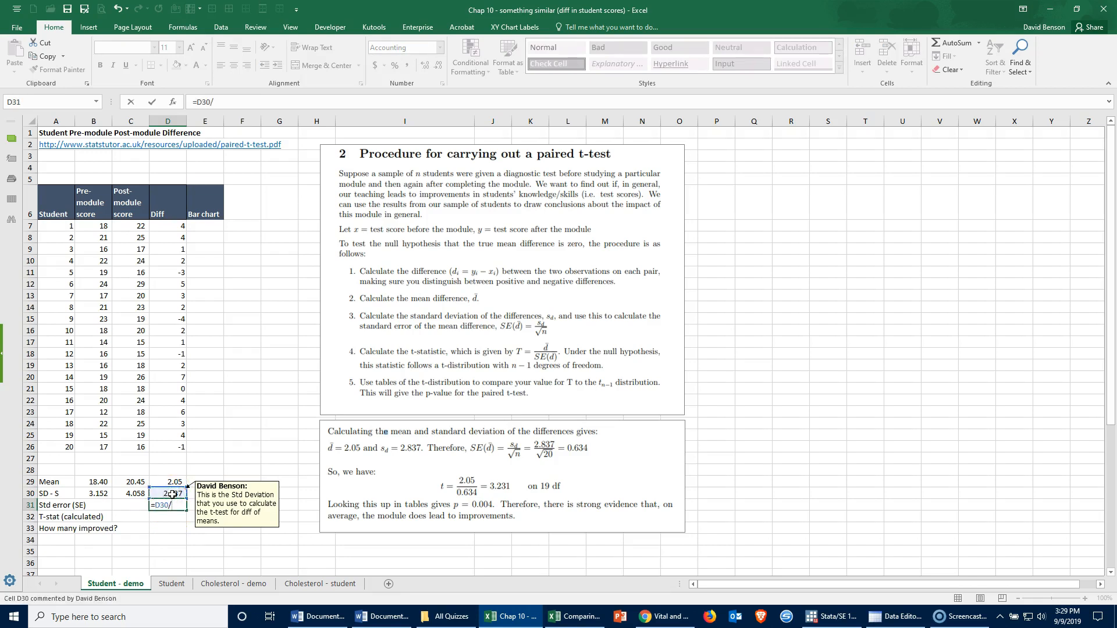
{"action": "type", "text": "sq"}
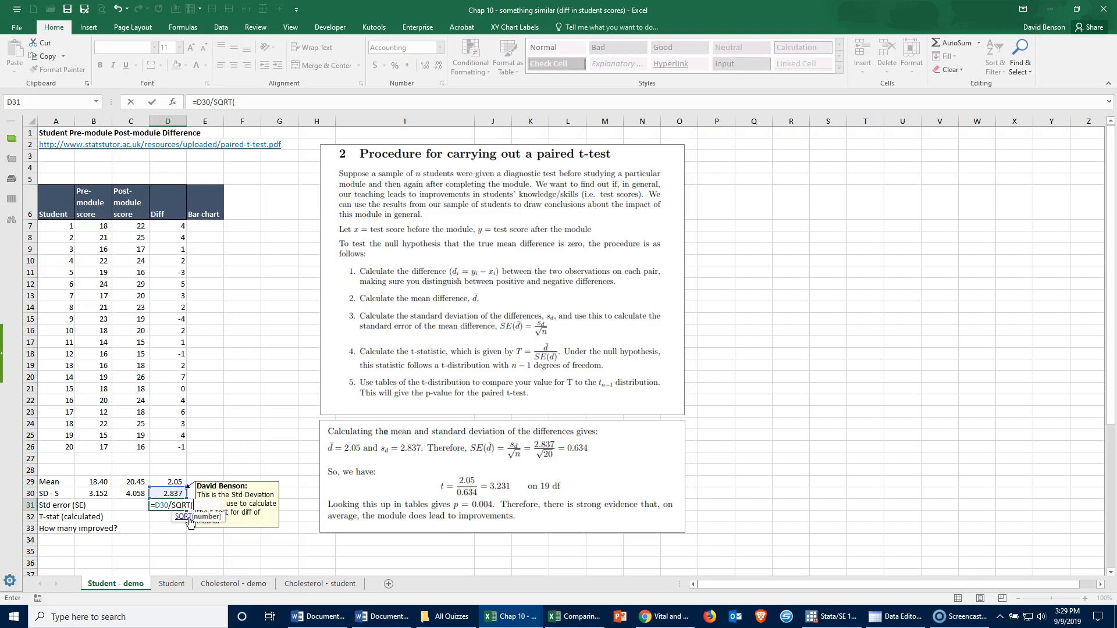
{"action": "type", "text": "20)"}
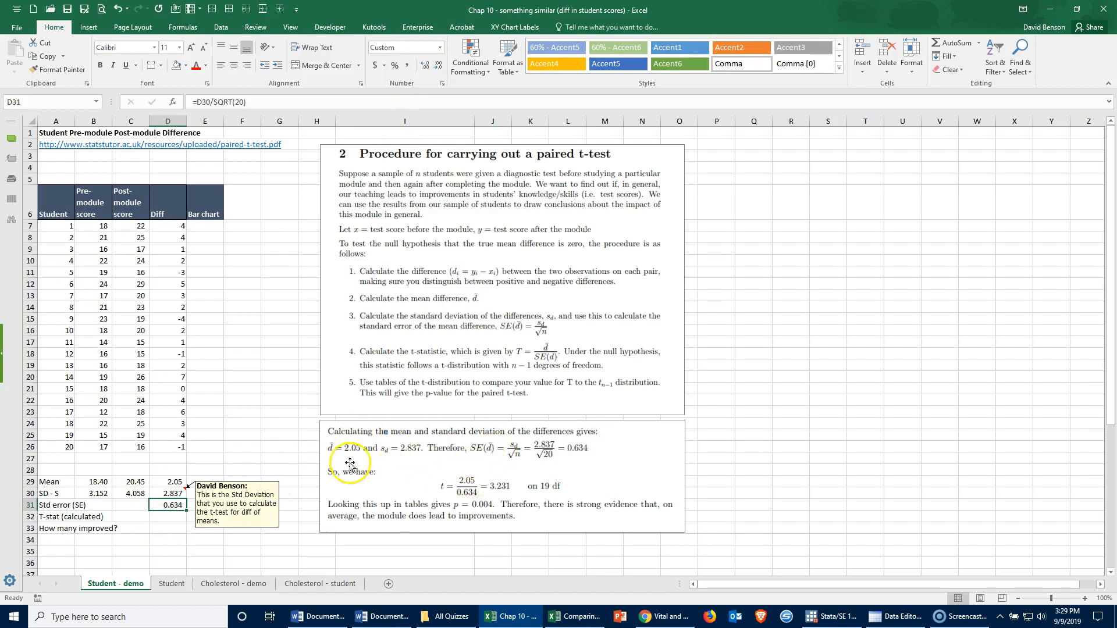
{"action": "mouse_move", "coordinate": [179, 236]}
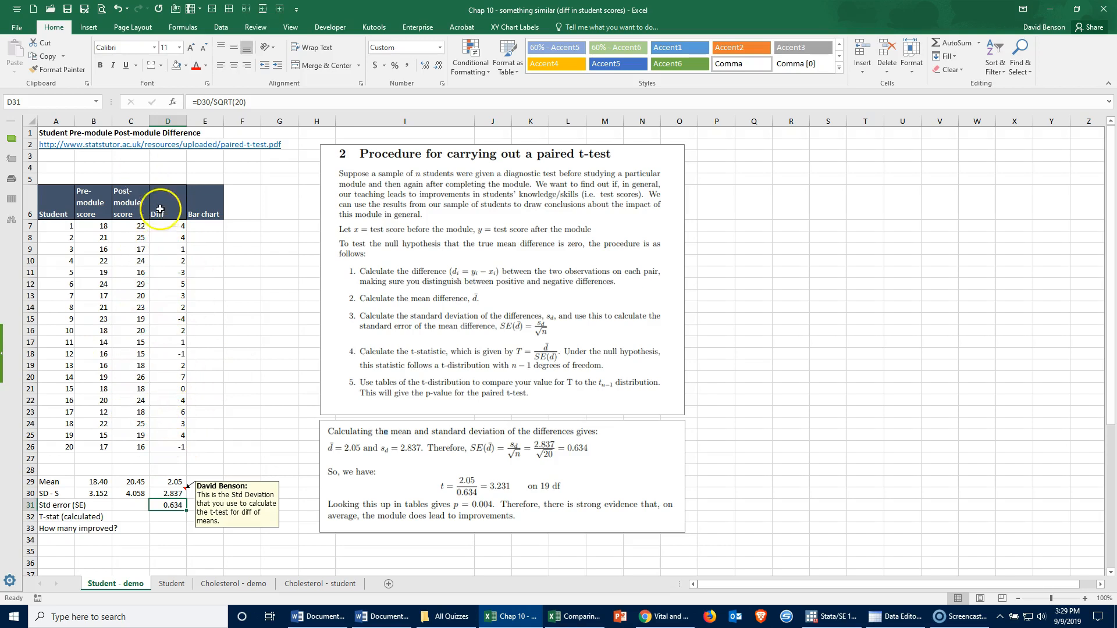
Step: Enter =D29/D31 in D32 to get the t-statistic 3.231
{"action": "left_click", "coordinate": [166, 516]}
{"action": "type", "text": "3.231"}
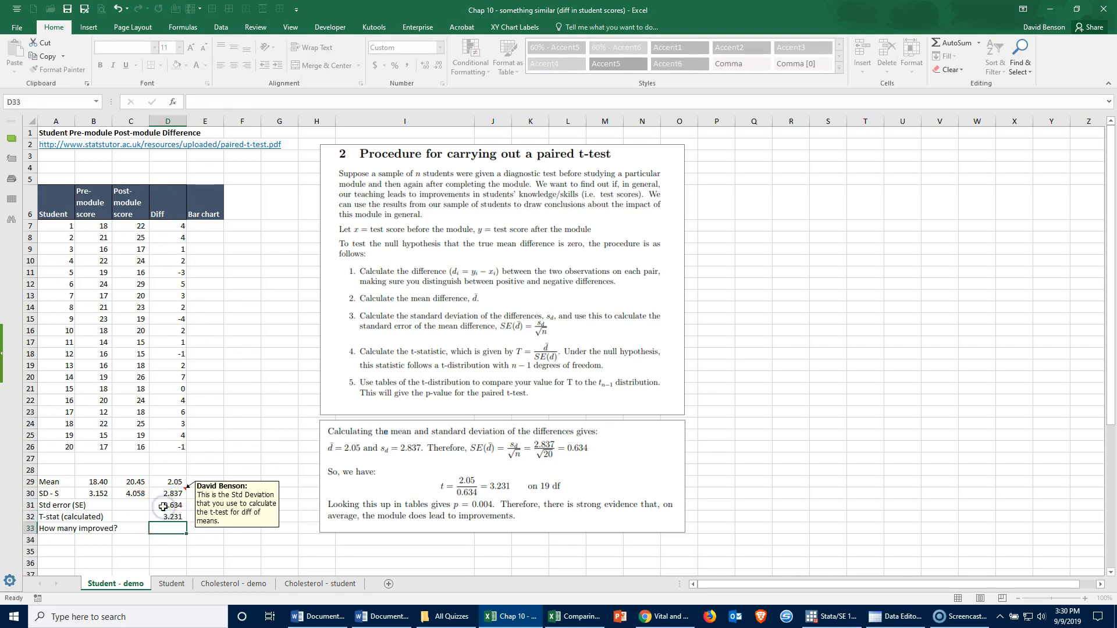
{"action": "left_click", "coordinate": [168, 517]}
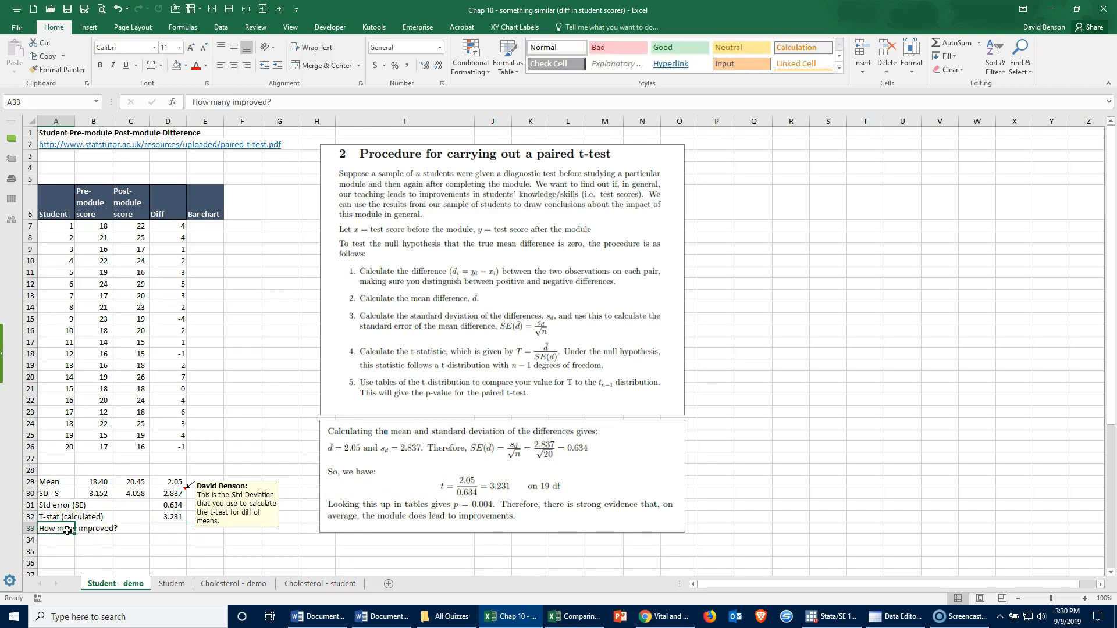
Step: Enter =COUNTIF(D7:D26,">"&0) in D33, counting 15 students with positive differences
{"action": "left_click", "coordinate": [168, 389]}
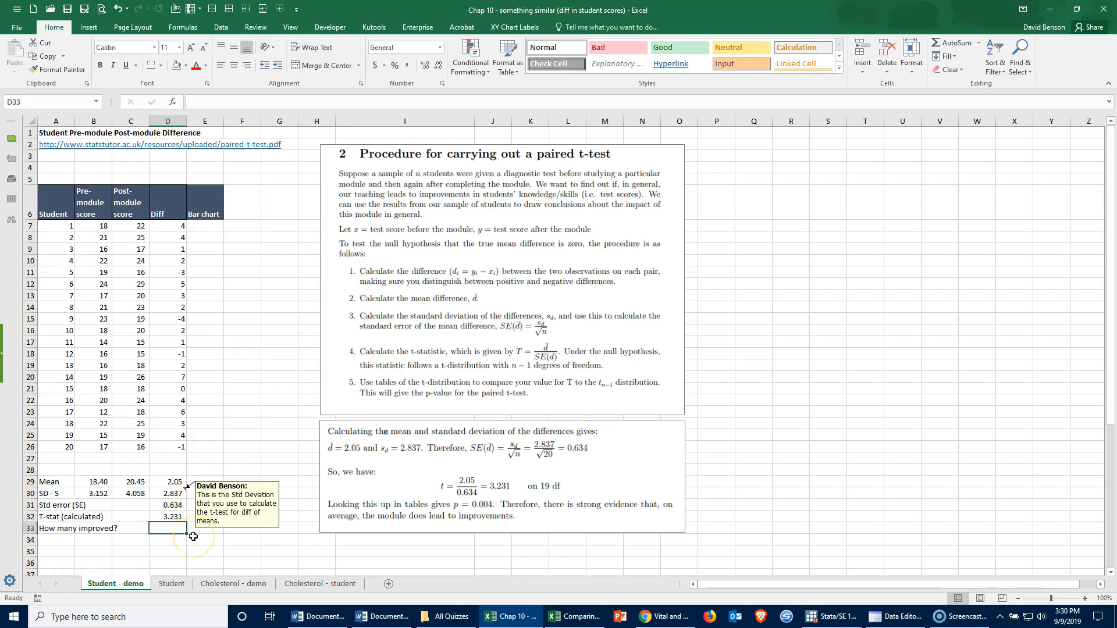
{"action": "type", "text": "=coui"}
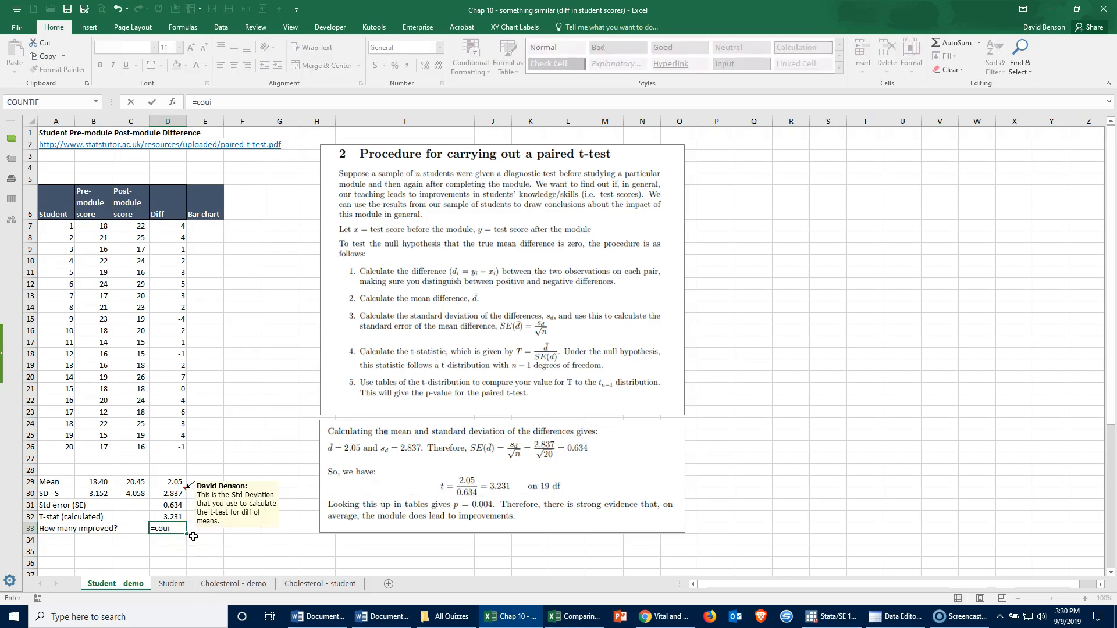
{"action": "type", "text": "f("}
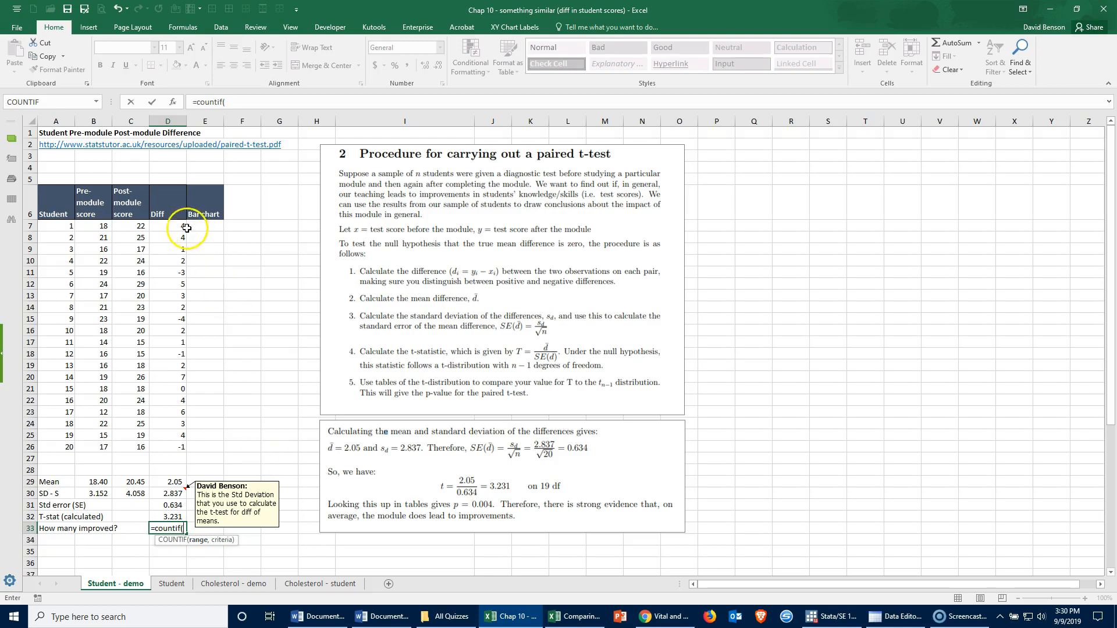
{"action": "left_click_drag", "start_coordinate": [168, 226], "coordinate": [168, 447]}
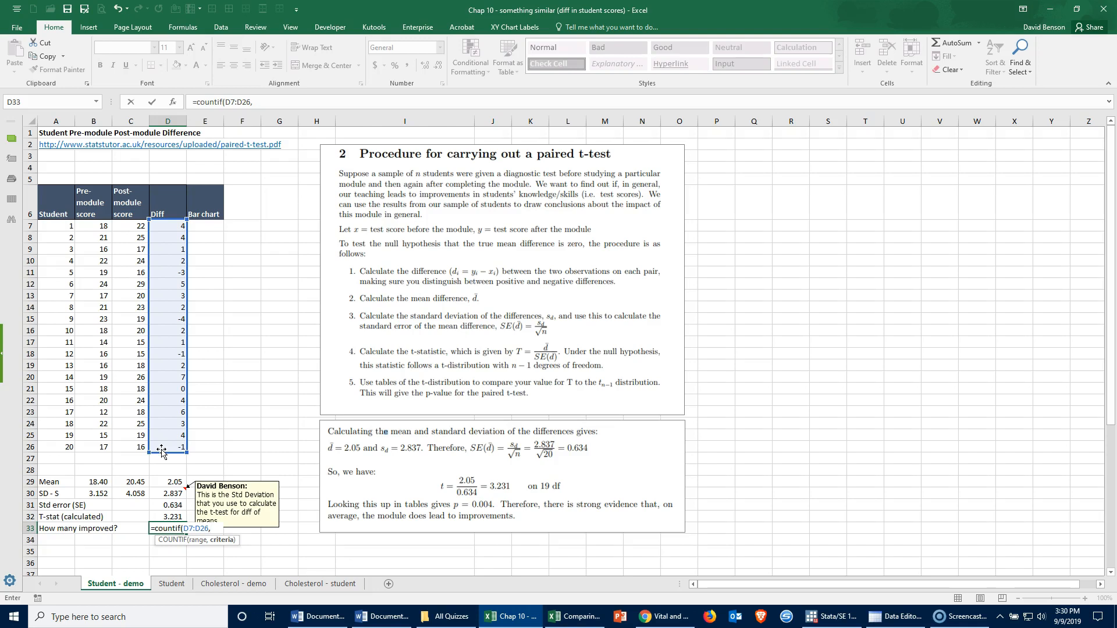
{"action": "type", "text": "\">\"&0)"}
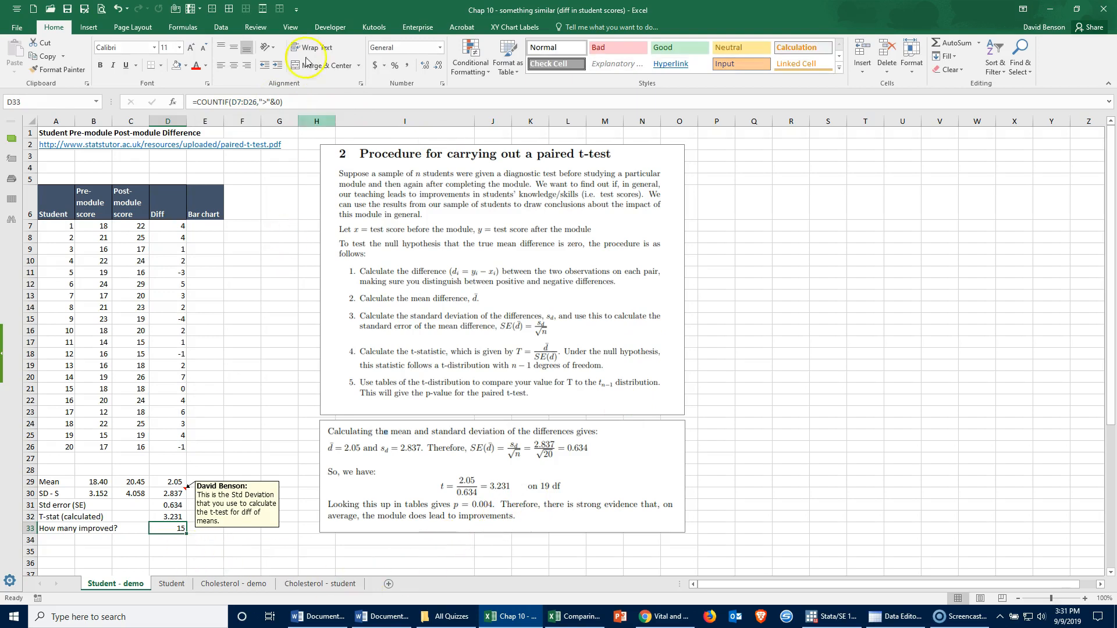
{"action": "double_click", "coordinate": [168, 528]}
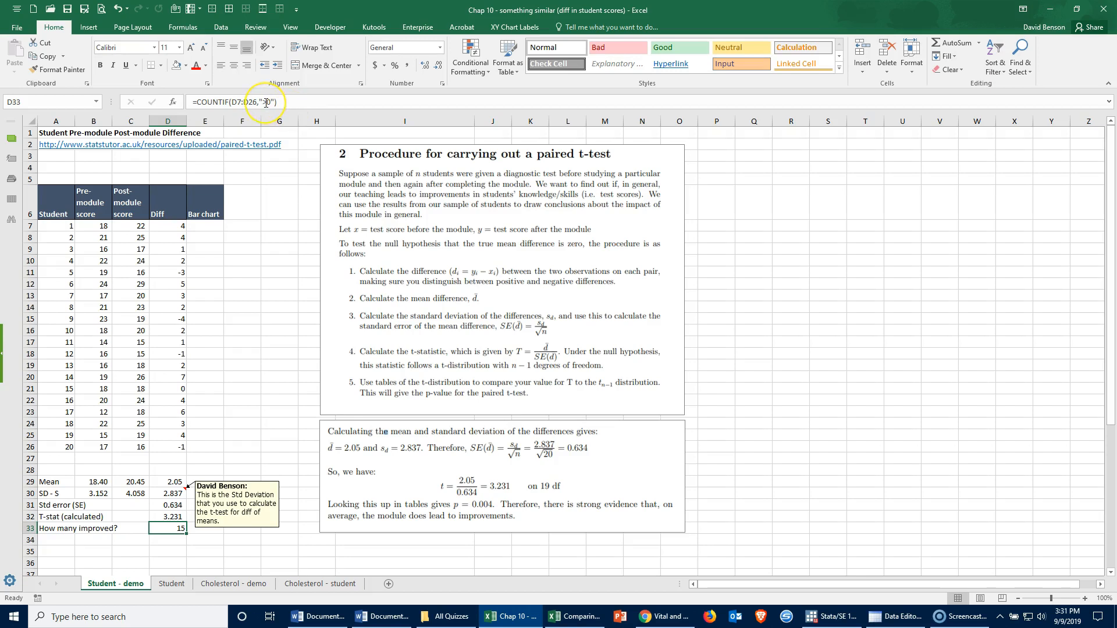
{"action": "mouse_move", "coordinate": [268, 101]}
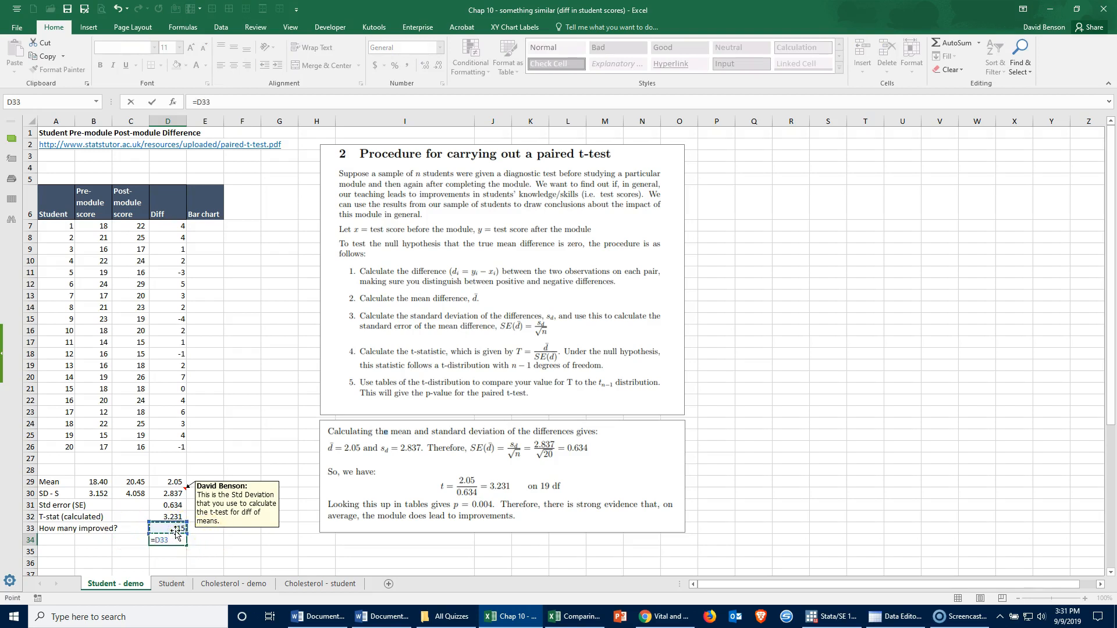
Step: Enter =D33/20 in D34 to show the proportion improved, 0.75
{"action": "key", "text": "enter"}
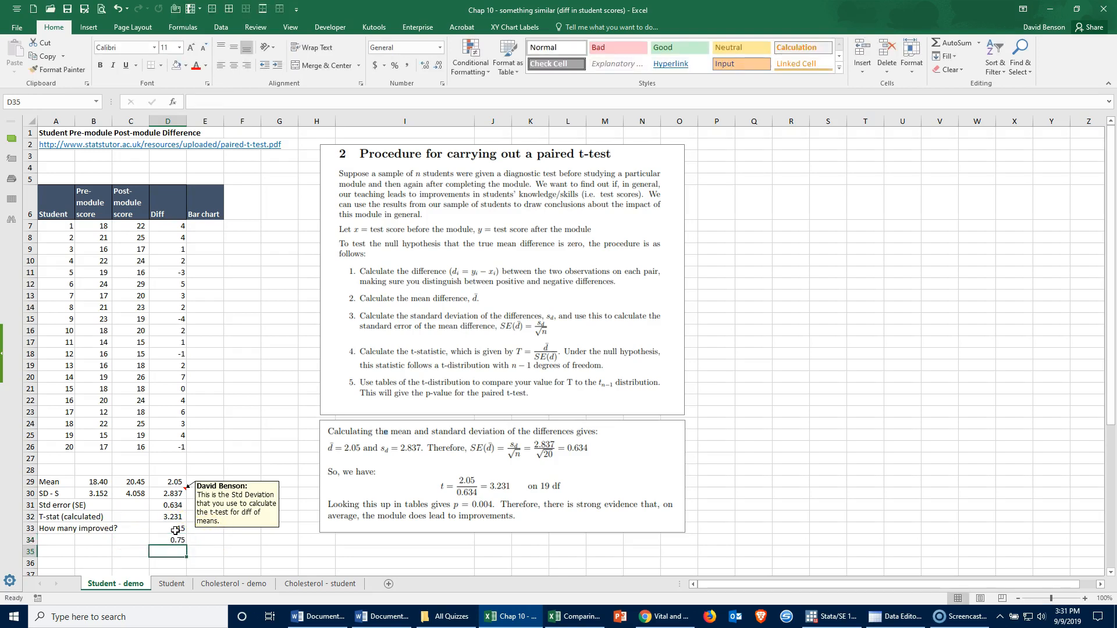
{"action": "left_click", "coordinate": [167, 540]}
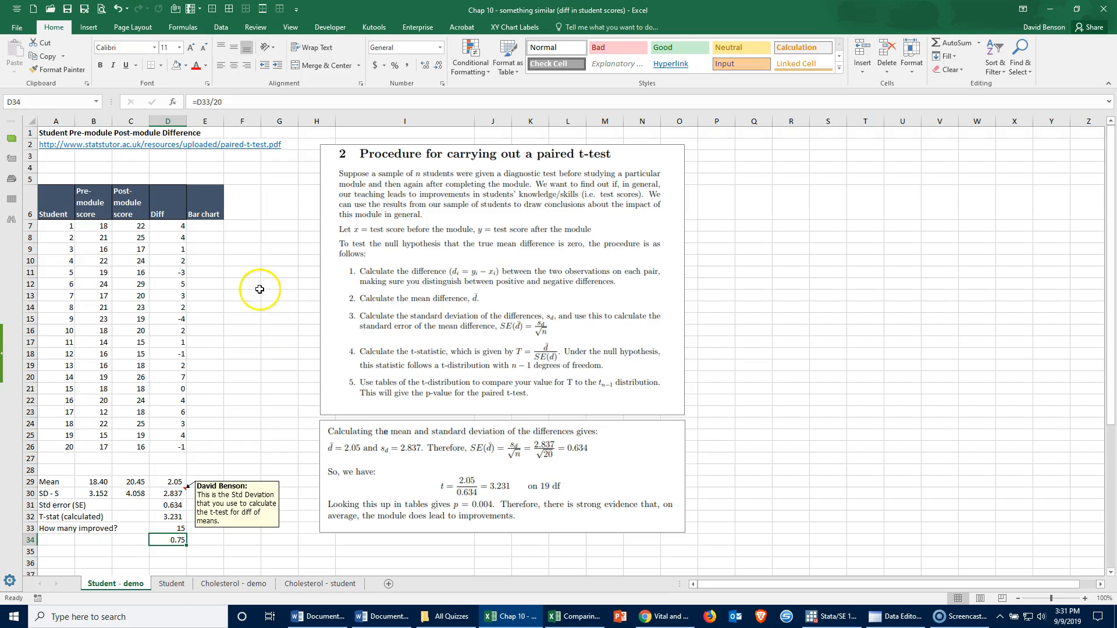
{"action": "left_click", "coordinate": [168, 225]}
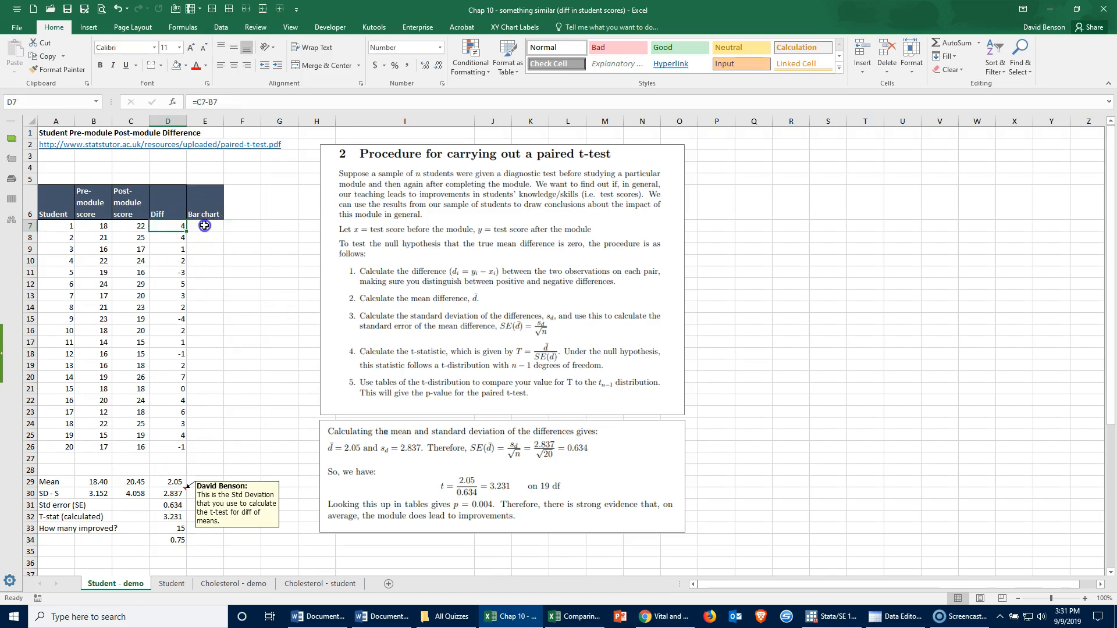
Step: Enter =D7 in E7 and fill it down to E26 to copy the differences into the Bar chart column
{"action": "left_click", "coordinate": [205, 224]}
{"action": "type", "text": "=D7"}
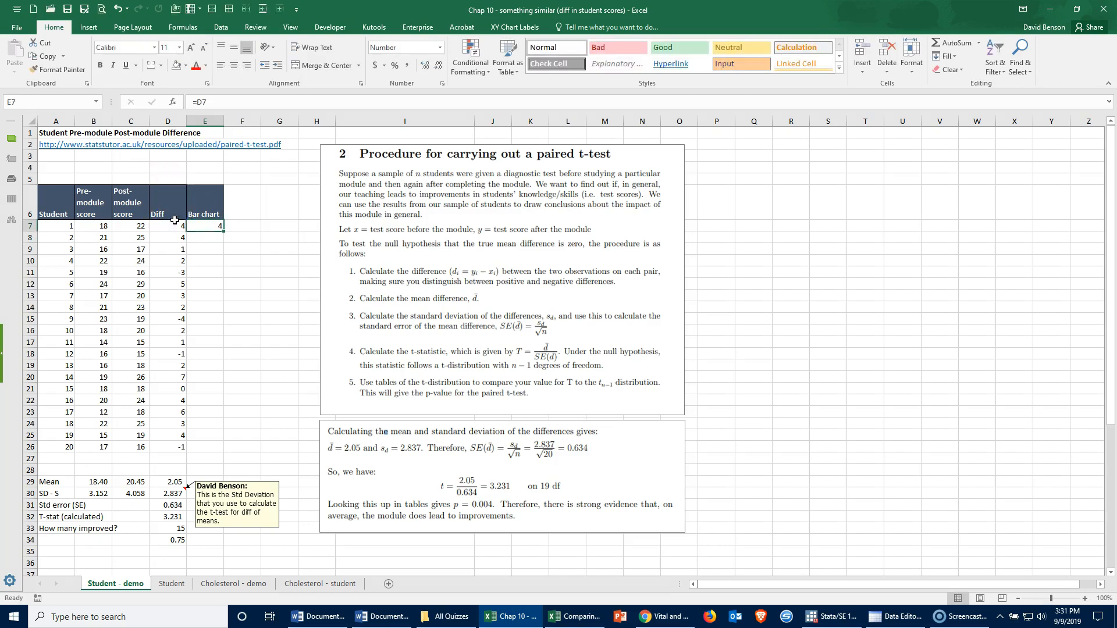
{"action": "left_click_drag", "start_coordinate": [204, 225], "coordinate": [205, 447]}
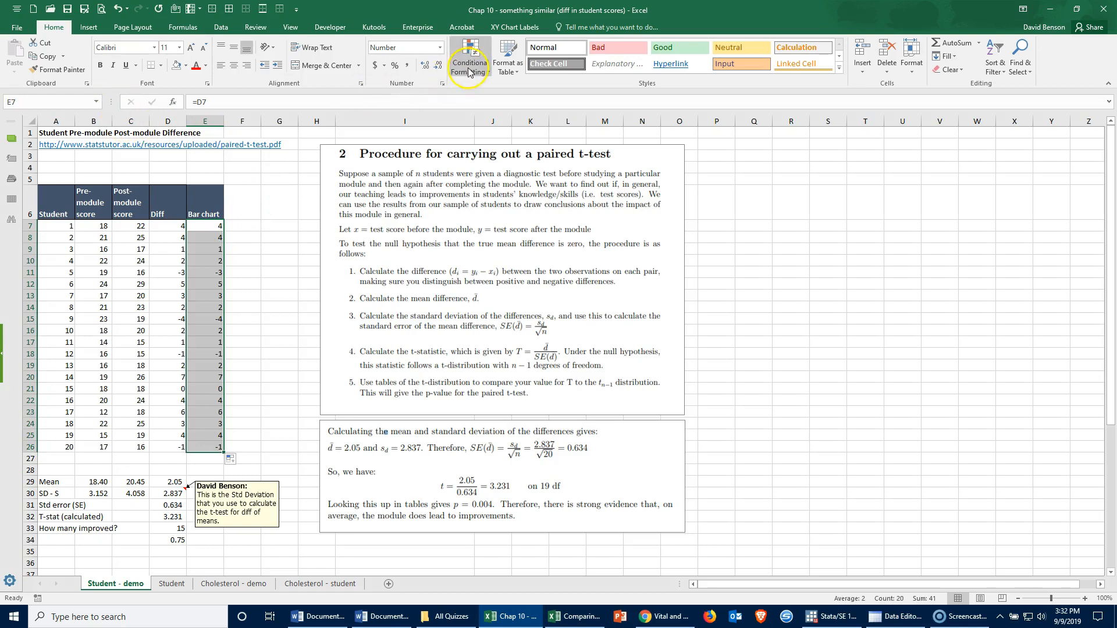
Step: Apply a Show Bar Only data-bar rule to the Bar chart column, red bars for negatives
{"action": "left_click", "coordinate": [469, 60]}
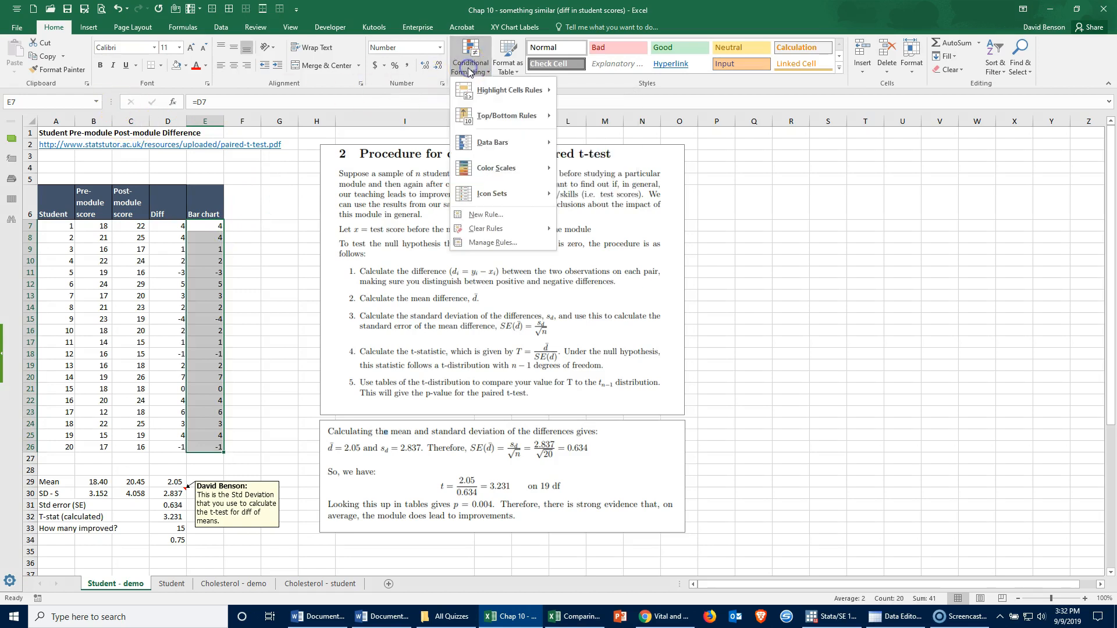
{"action": "mouse_move", "coordinate": [493, 142]}
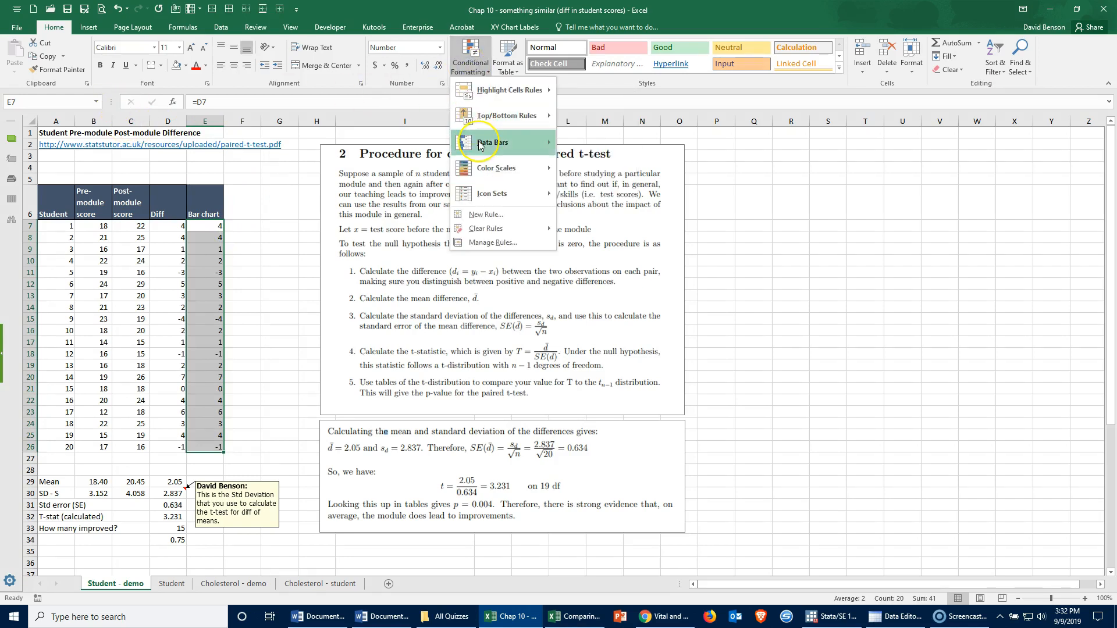
{"action": "left_click", "coordinate": [493, 142]}
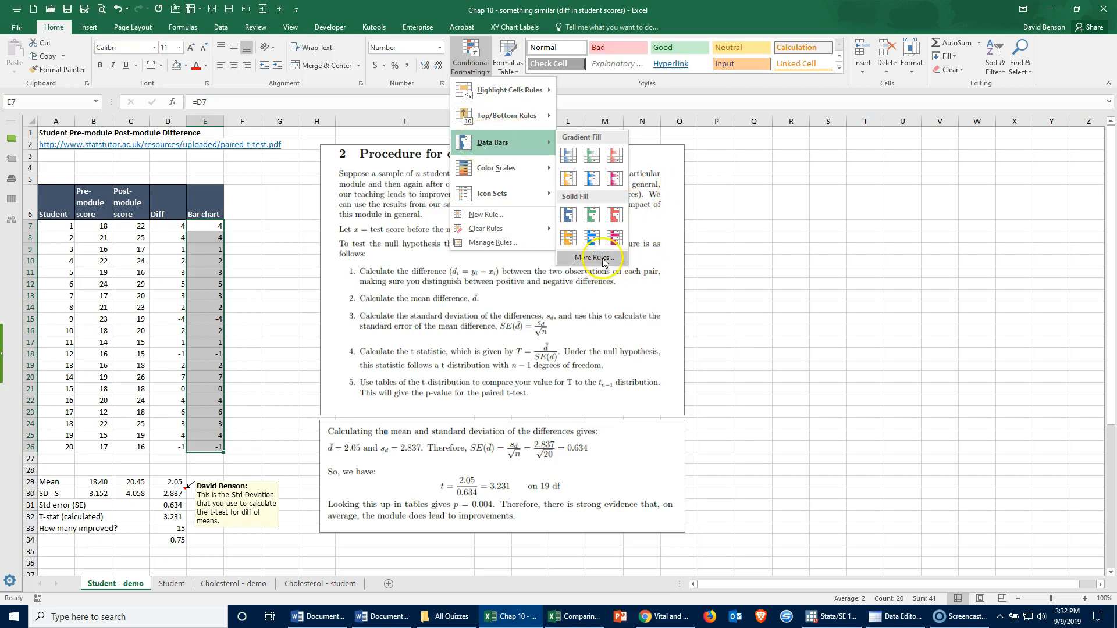
{"action": "left_click", "coordinate": [594, 259]}
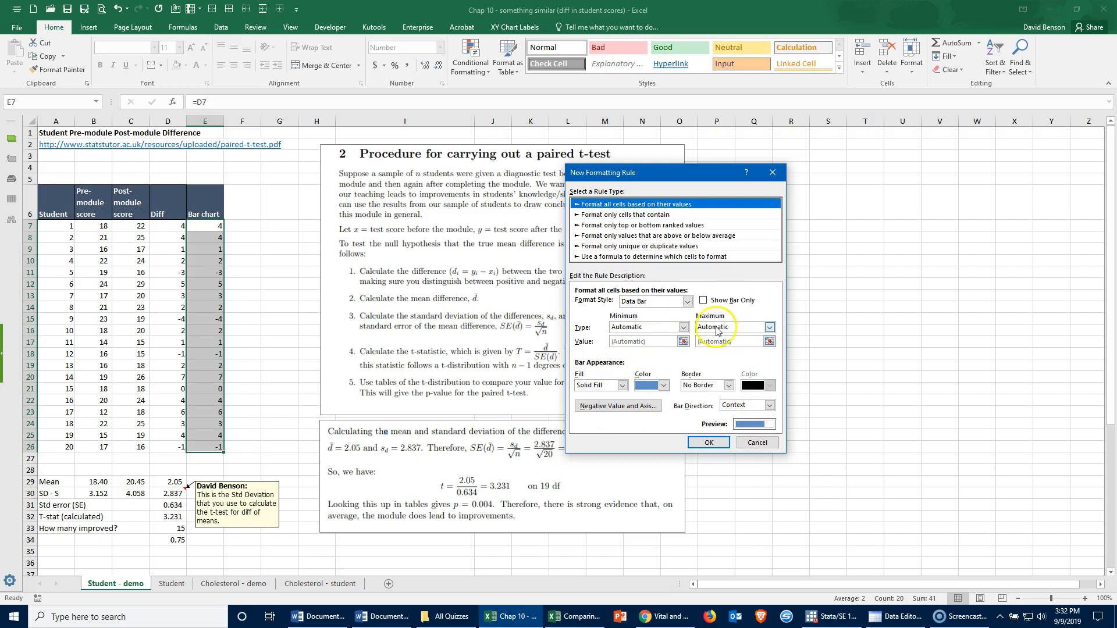
{"action": "left_click", "coordinate": [703, 300]}
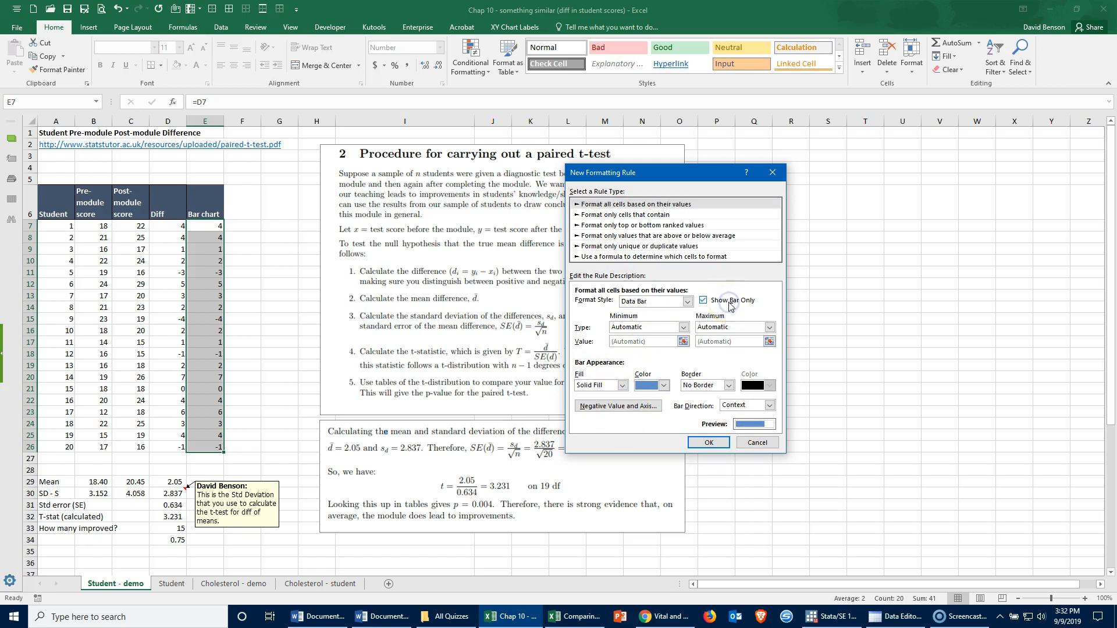
{"action": "left_click", "coordinate": [707, 442]}
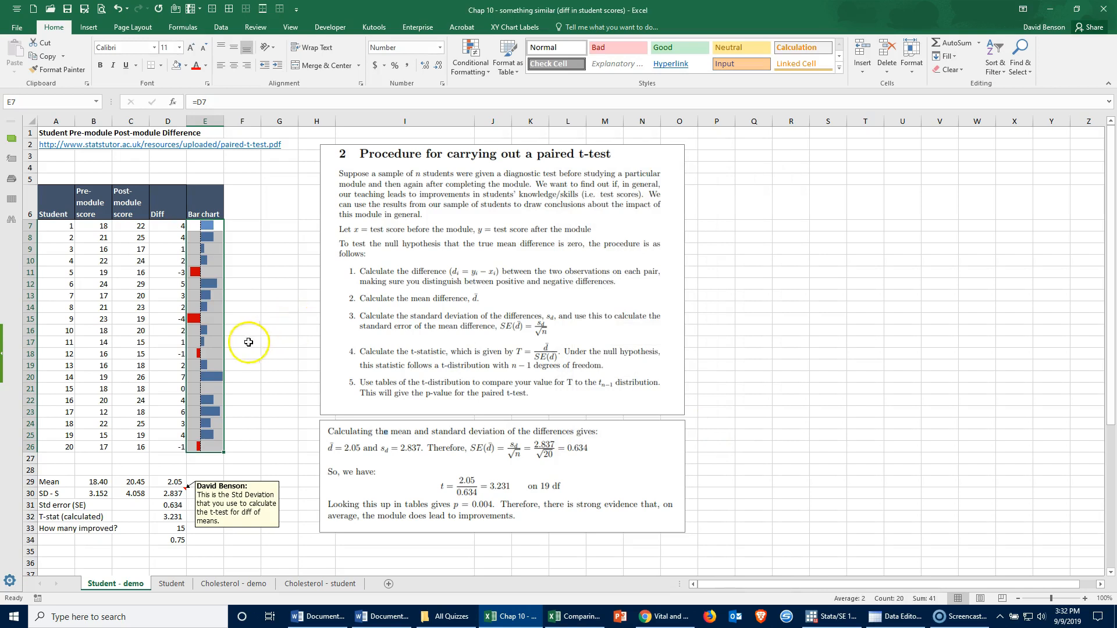
{"action": "left_click", "coordinate": [167, 365]}
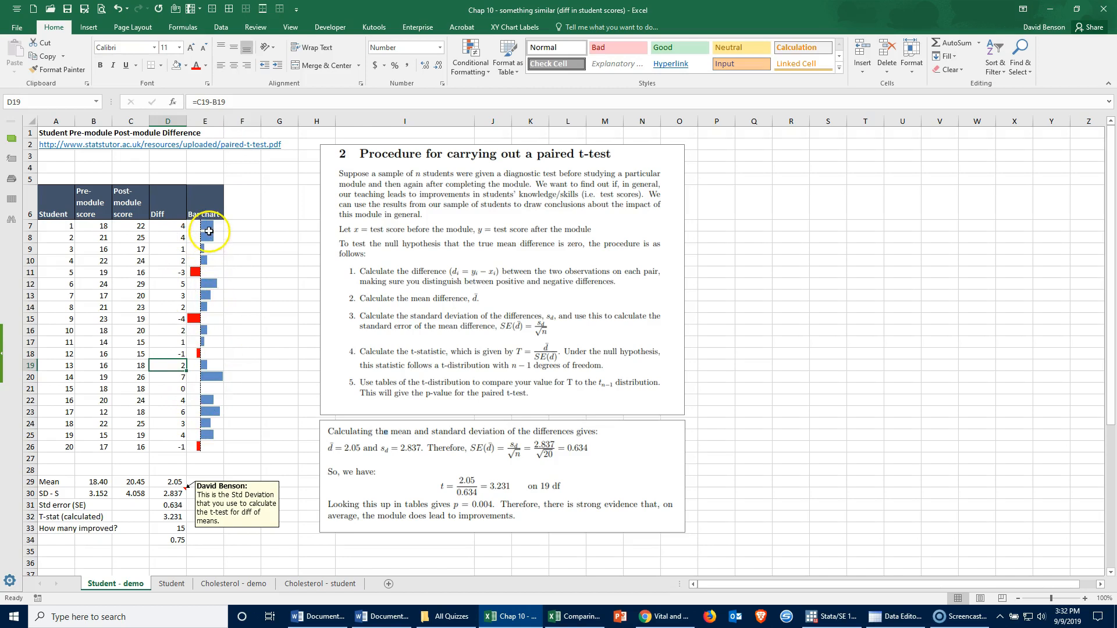
{"action": "mouse_move", "coordinate": [191, 455]}
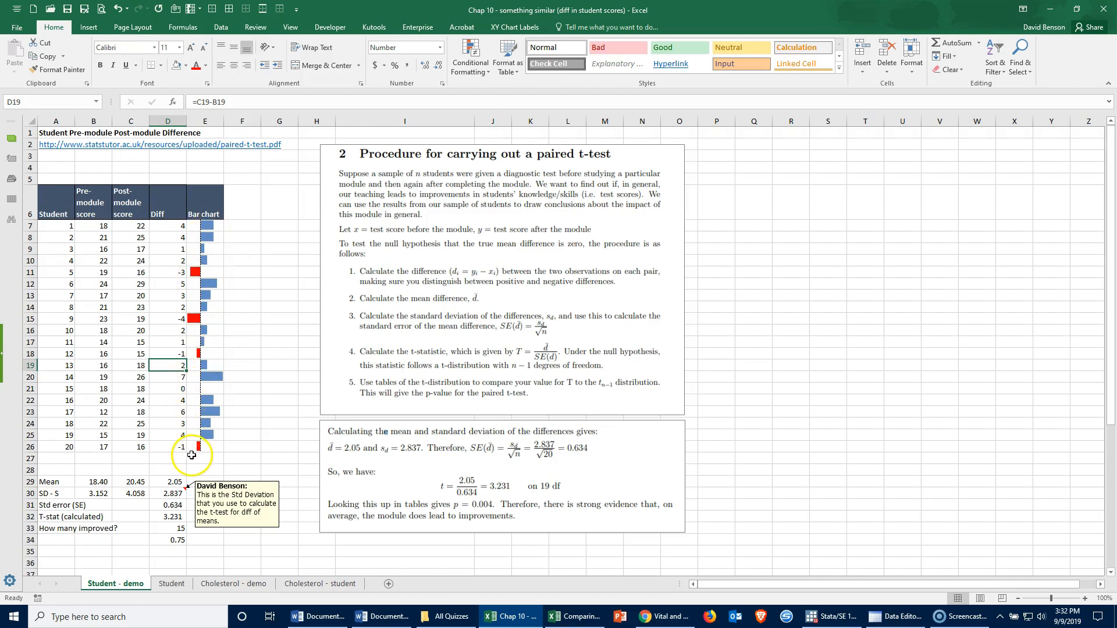
{"action": "mouse_move", "coordinate": [196, 272]}
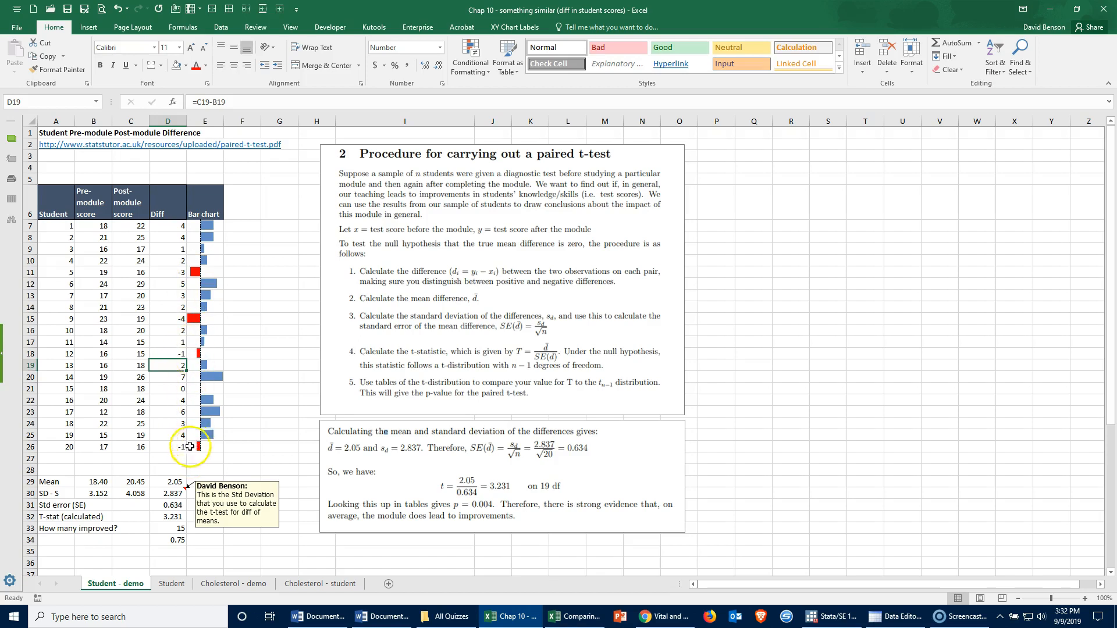
Step: Select the Diff values D7:D26 for the next highlighting rule
{"action": "left_click", "coordinate": [182, 447]}
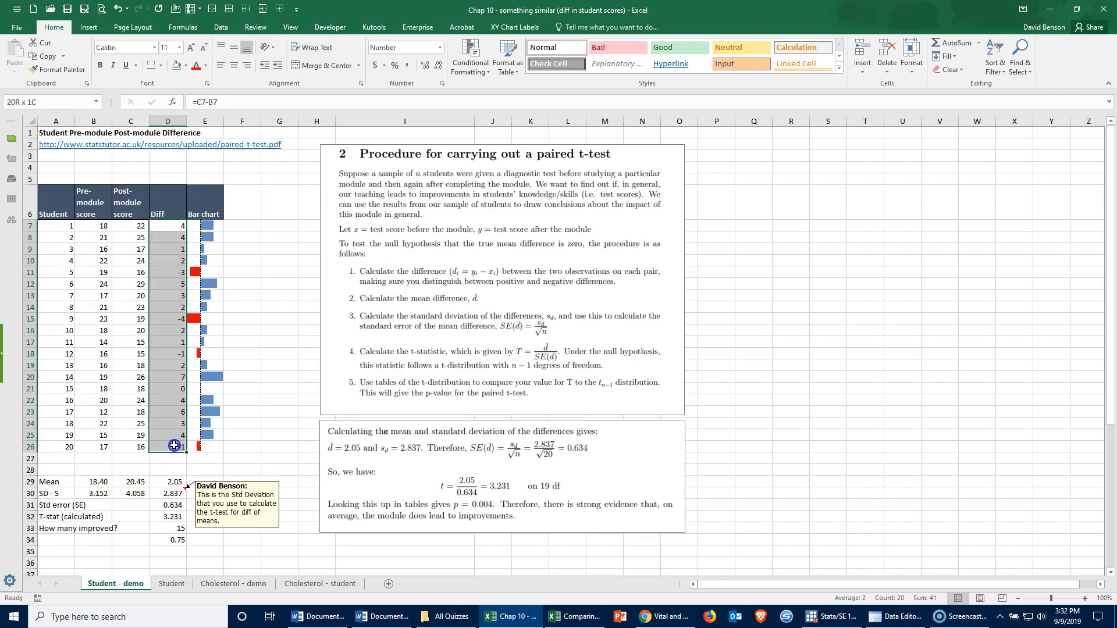
{"action": "left_click", "coordinate": [168, 445]}
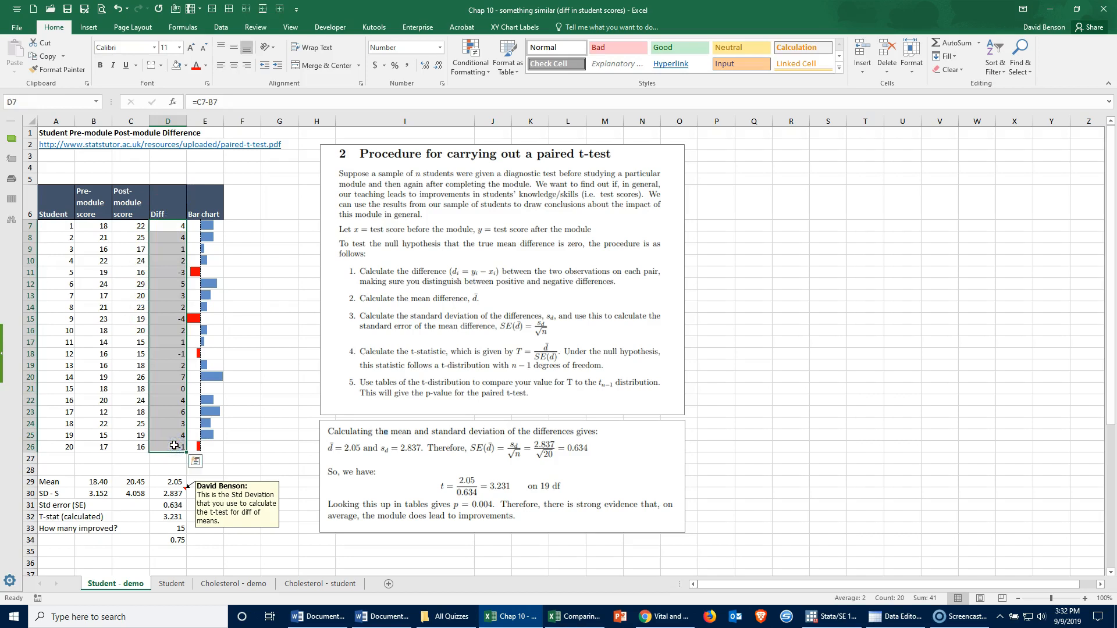
Step: Add a Less Than 0 rule with Light Red Fill to D7:D26 and inspect the highlighted negatives
{"action": "left_click", "coordinate": [469, 56]}
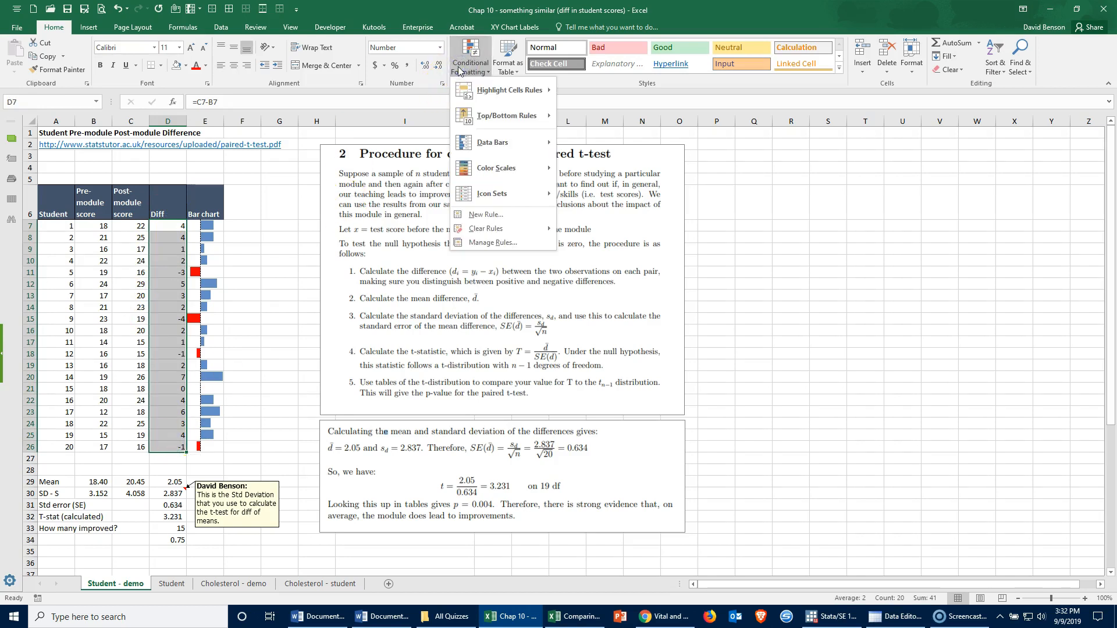
{"action": "left_click", "coordinate": [506, 90]}
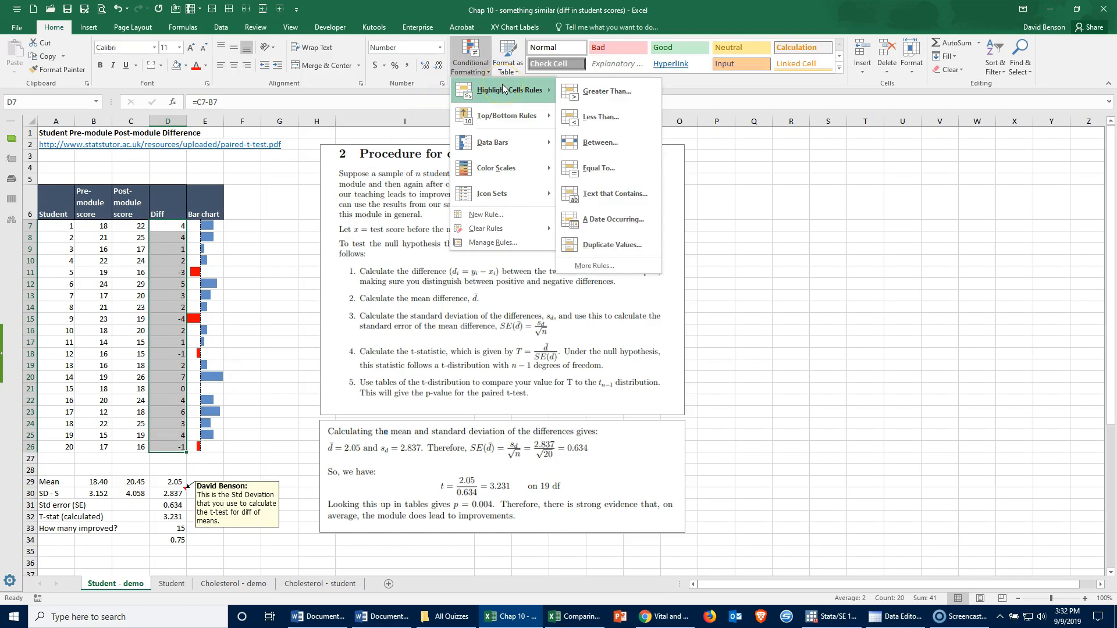
{"action": "mouse_move", "coordinate": [605, 91]}
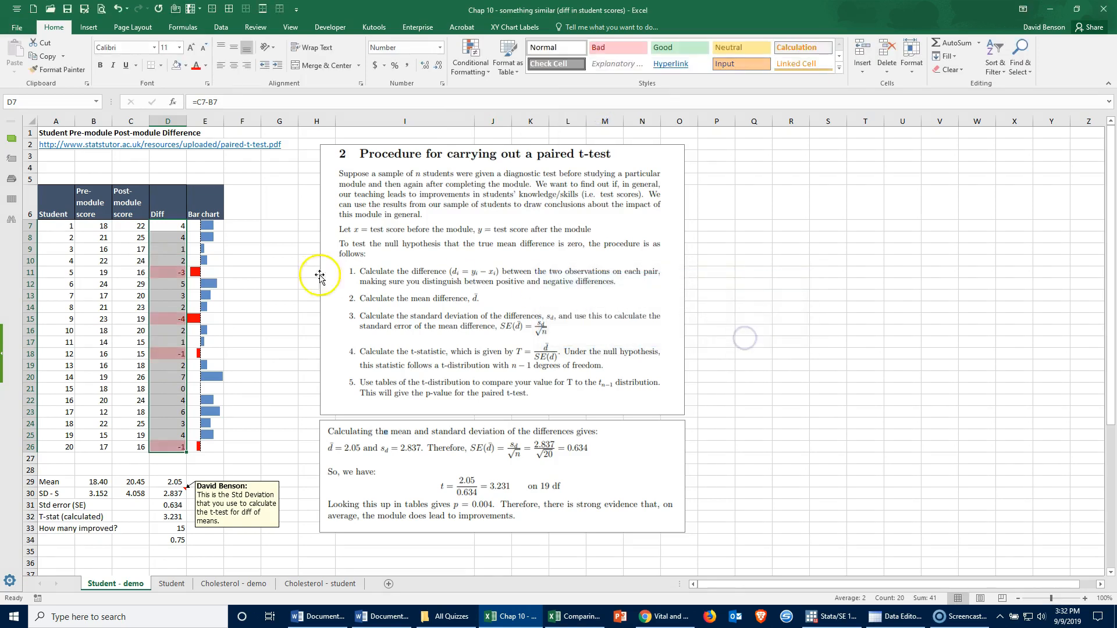
{"action": "left_click", "coordinate": [167, 237]}
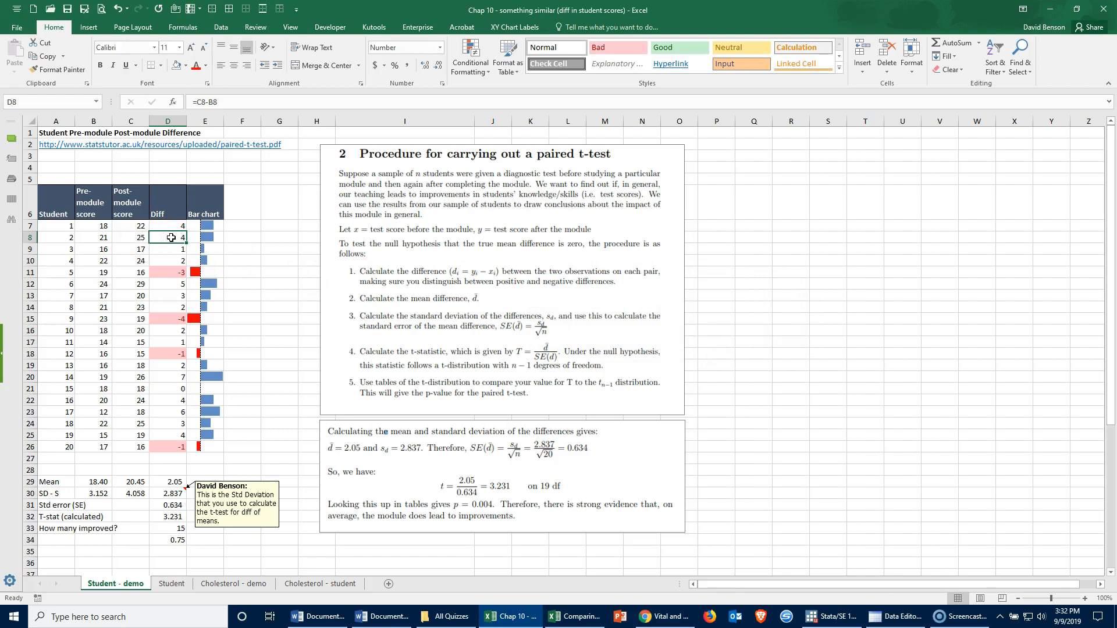
{"action": "left_click", "coordinate": [168, 319]}
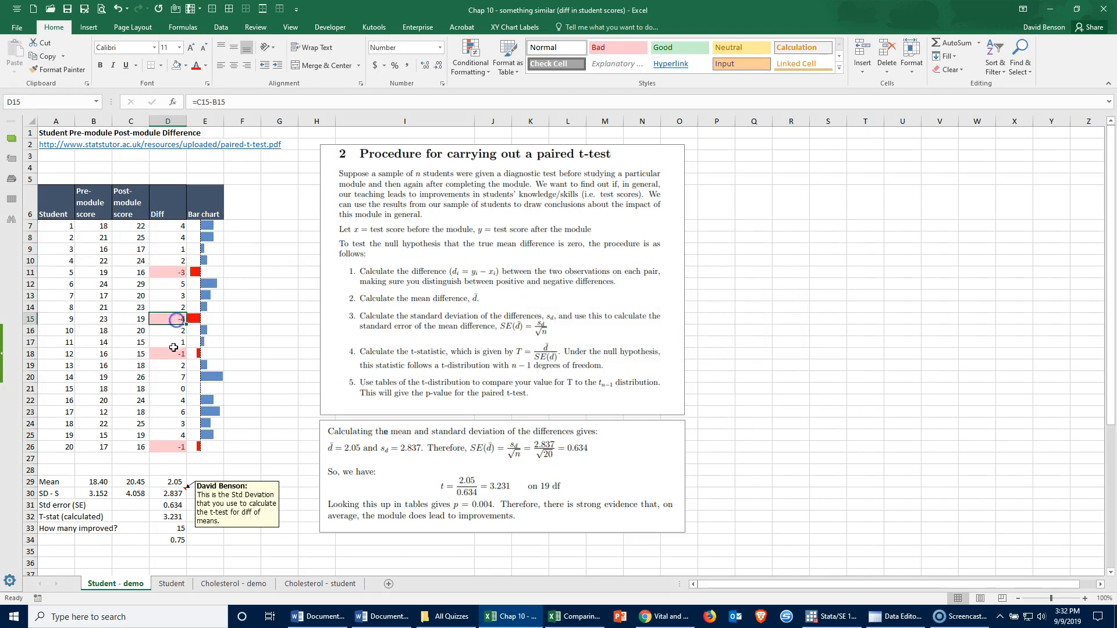
{"action": "left_click", "coordinate": [168, 447]}
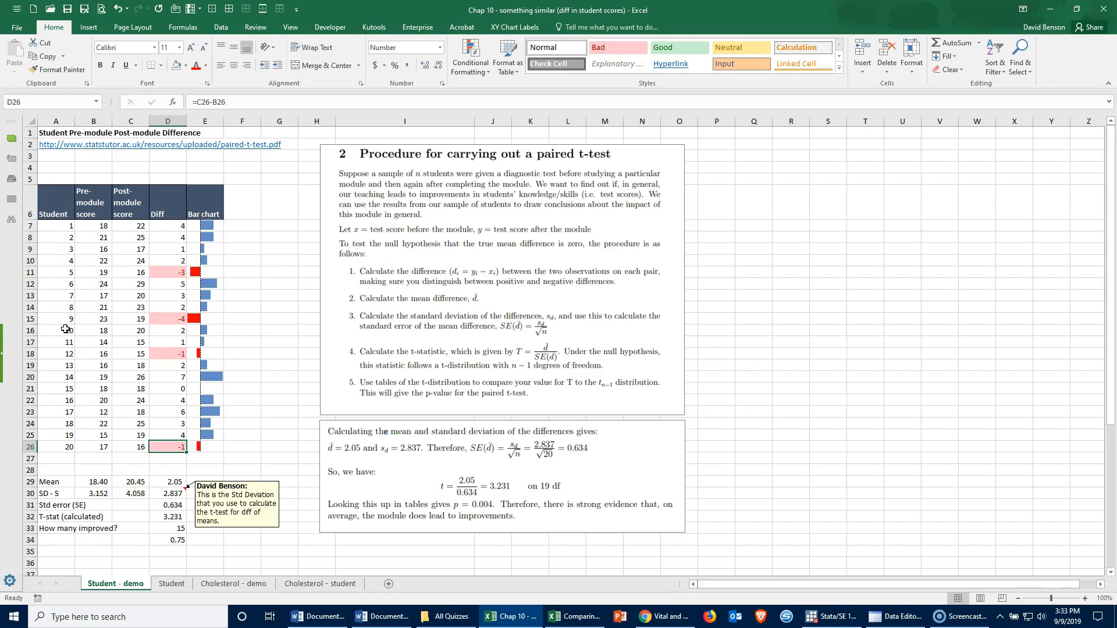
{"action": "left_click", "coordinate": [56, 330]}
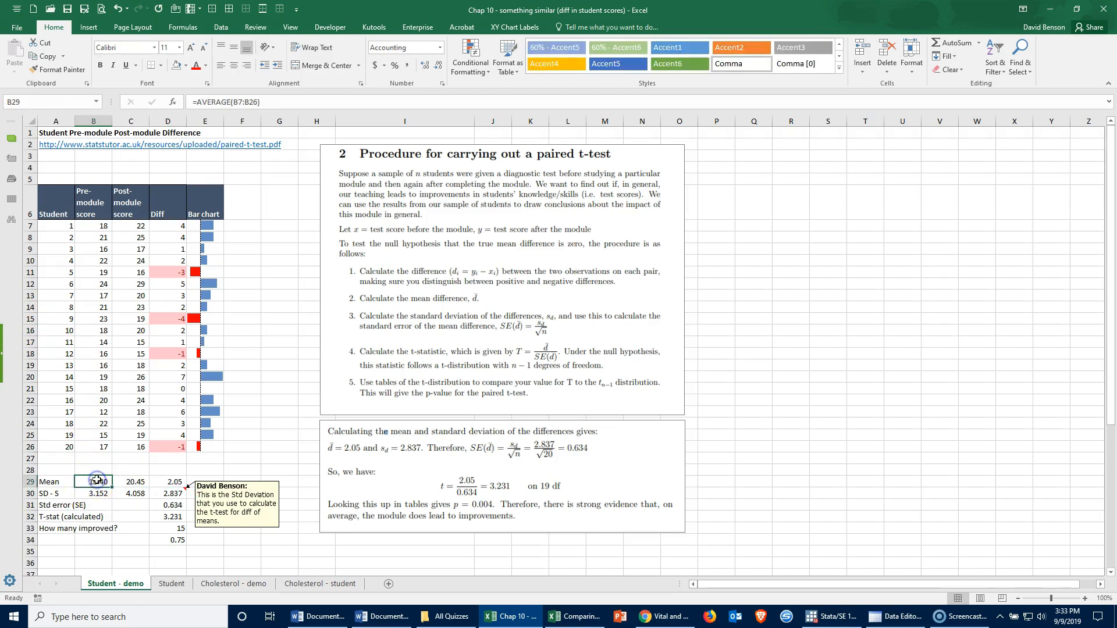
{"action": "scroll", "scroll_direction": "down", "scroll_amount": 3}
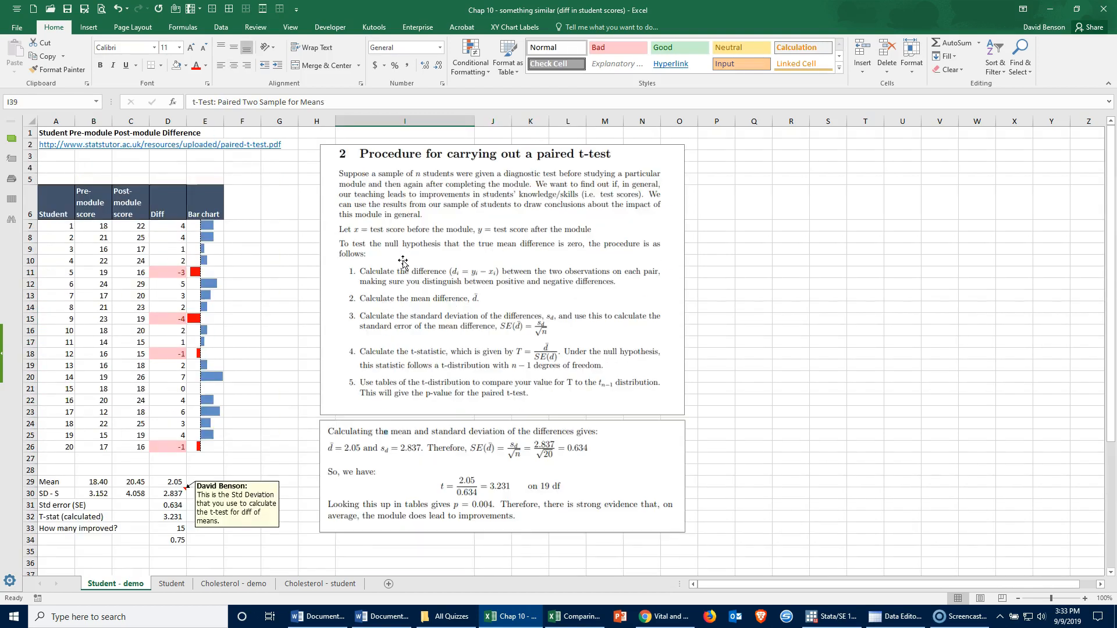
{"action": "left_click", "coordinate": [171, 583]}
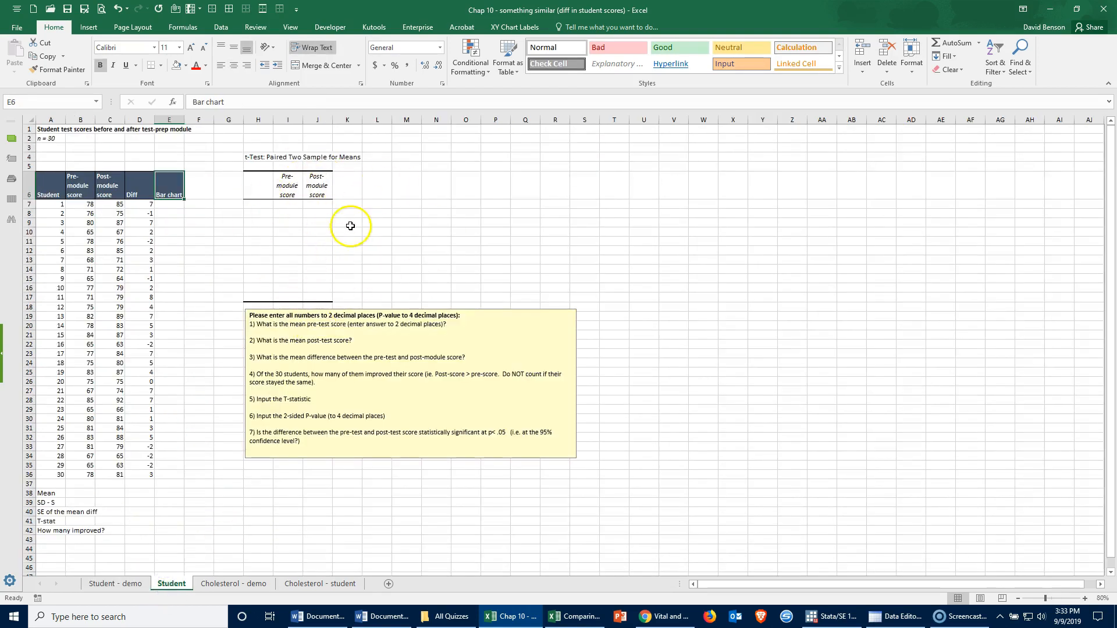
{"action": "left_click", "coordinate": [116, 583]}
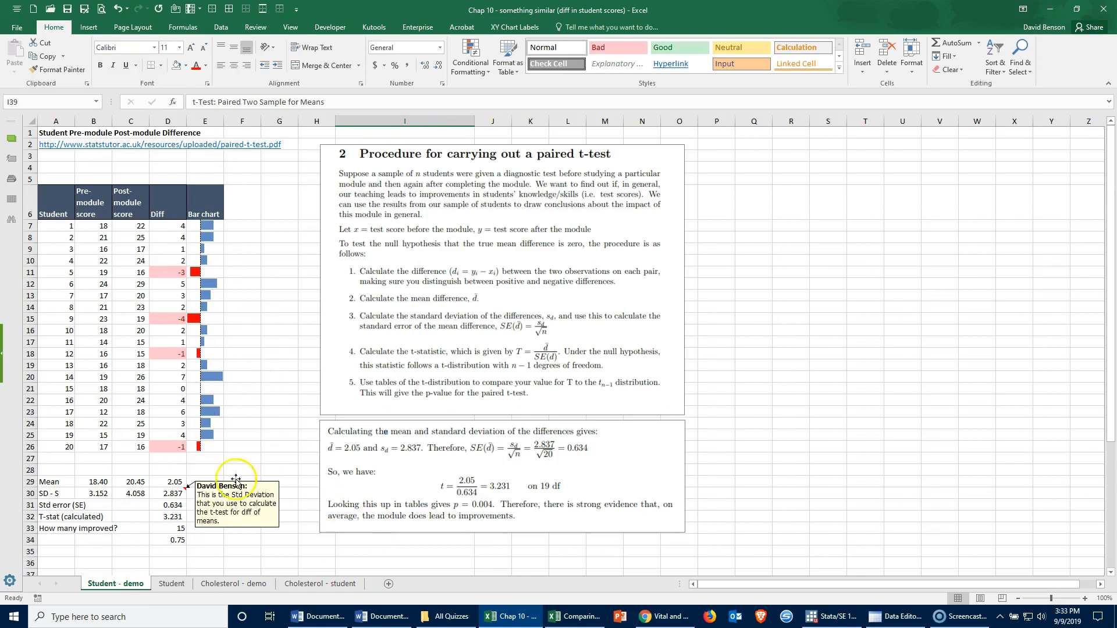
{"action": "scroll", "scroll_direction": "down", "scroll_amount": 3}
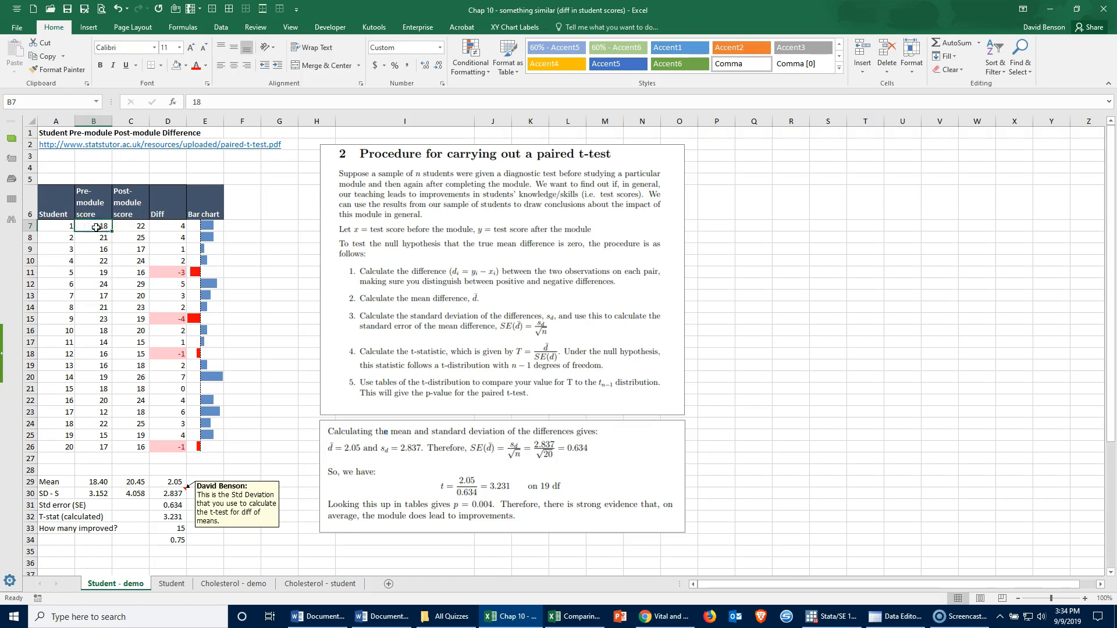
Step: Run t-Test: Paired Two Sample for Means on B6:B26 vs C6:C26 with Labels, output to a new worksheet
{"action": "left_click", "coordinate": [220, 26]}
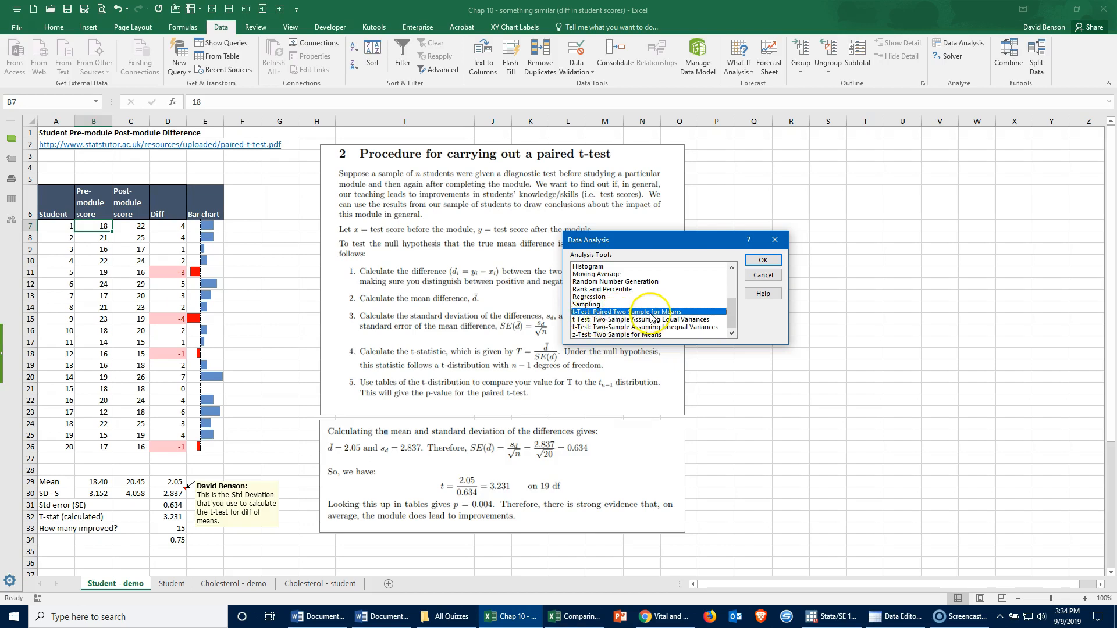
{"action": "left_click", "coordinate": [761, 259]}
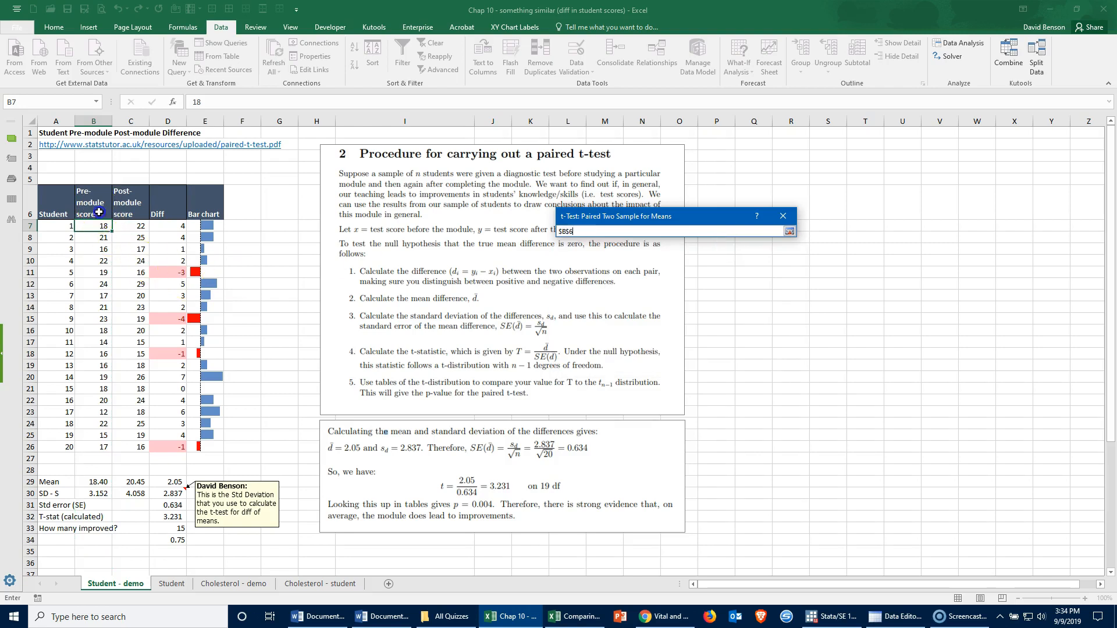
{"action": "left_click_drag", "start_coordinate": [93, 207], "coordinate": [93, 442]}
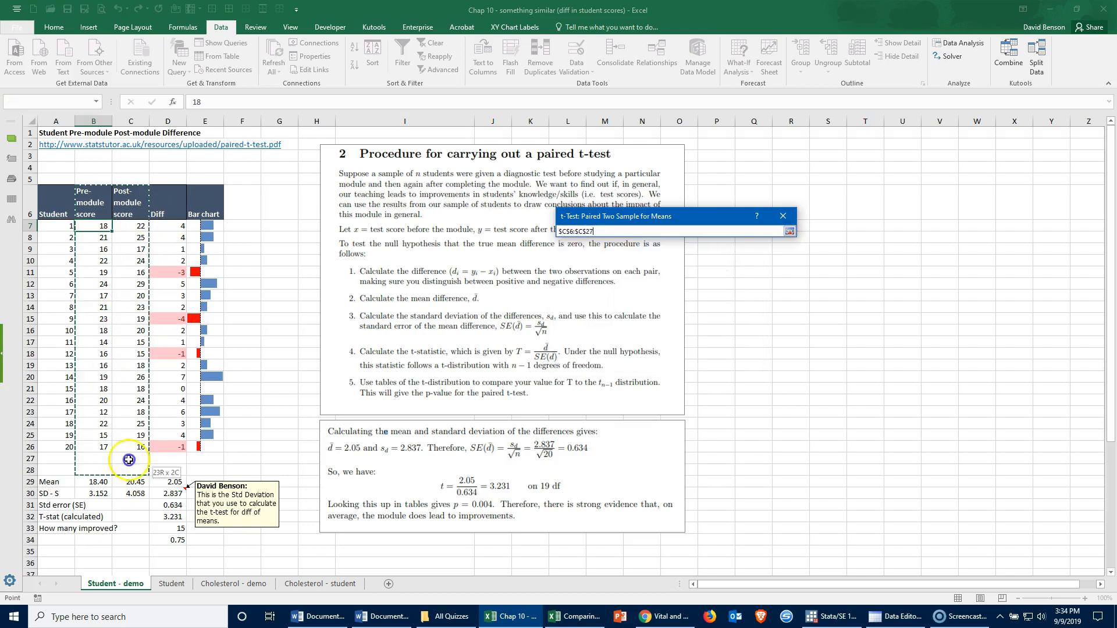
{"action": "left_click", "coordinate": [789, 231]}
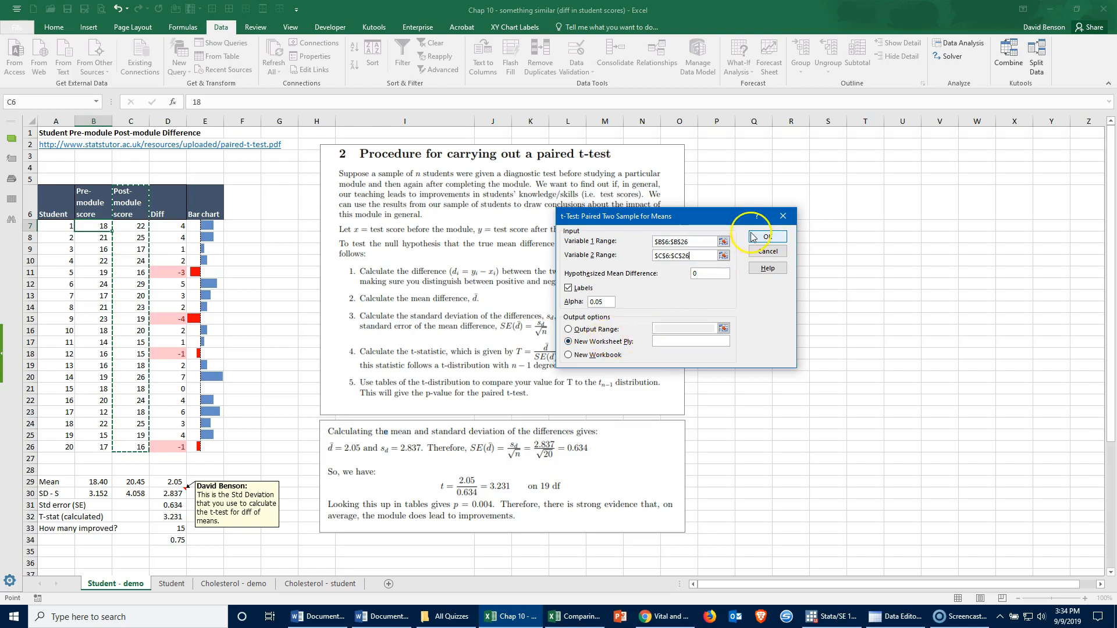
{"action": "left_click", "coordinate": [766, 236]}
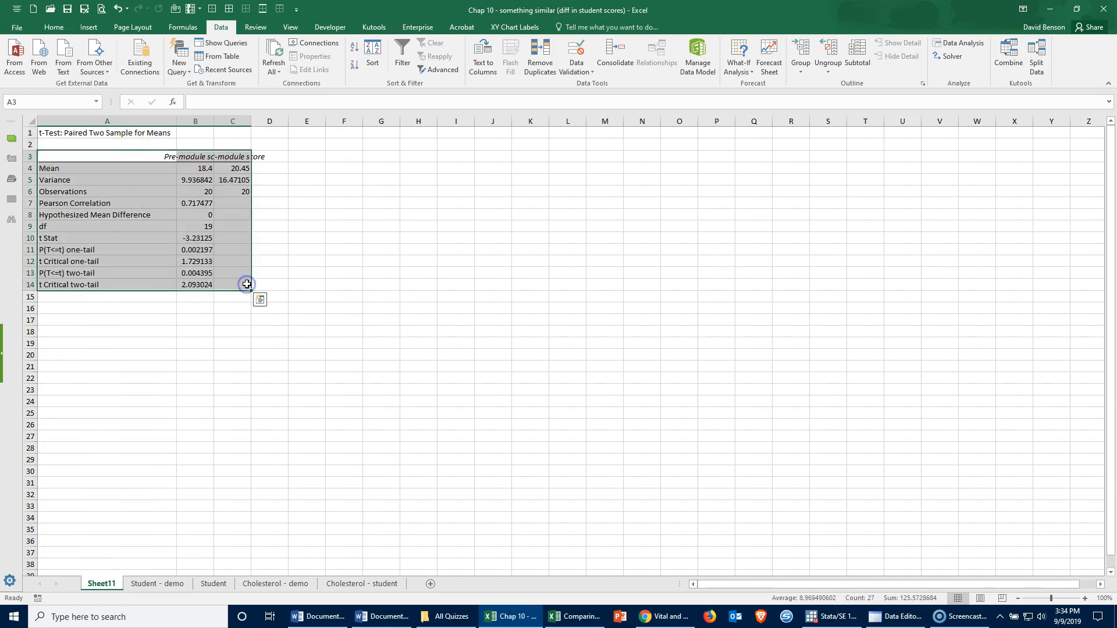
Step: Copy the t-test output table A1:C14 from Sheet11 and paste it at I39 on Student - demo
{"action": "left_click", "coordinate": [157, 583]}
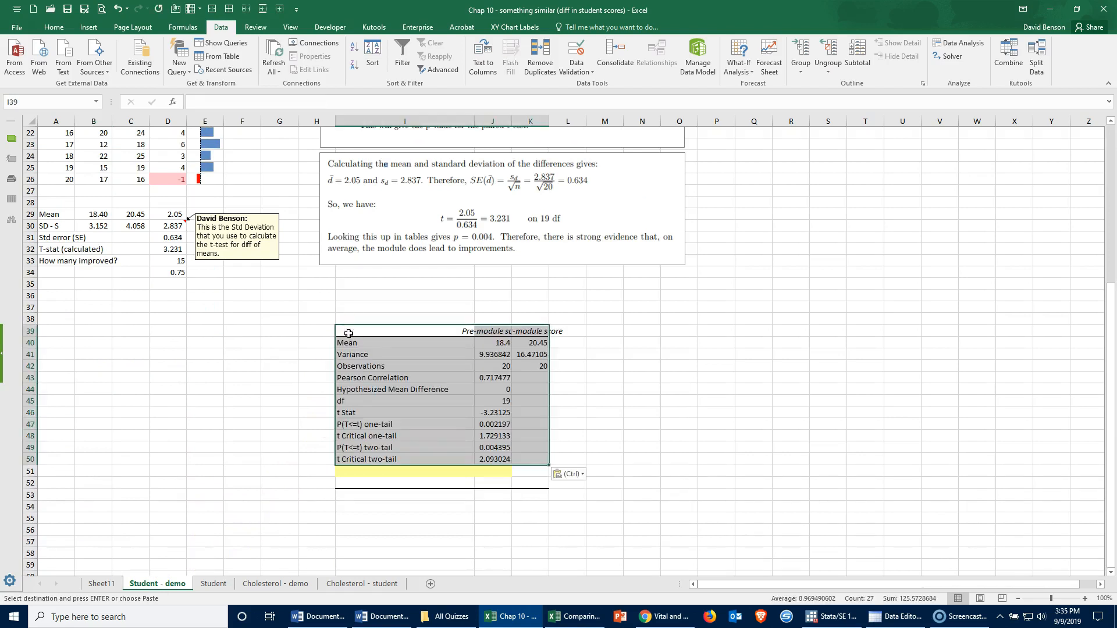
{"action": "left_click", "coordinate": [98, 583]}
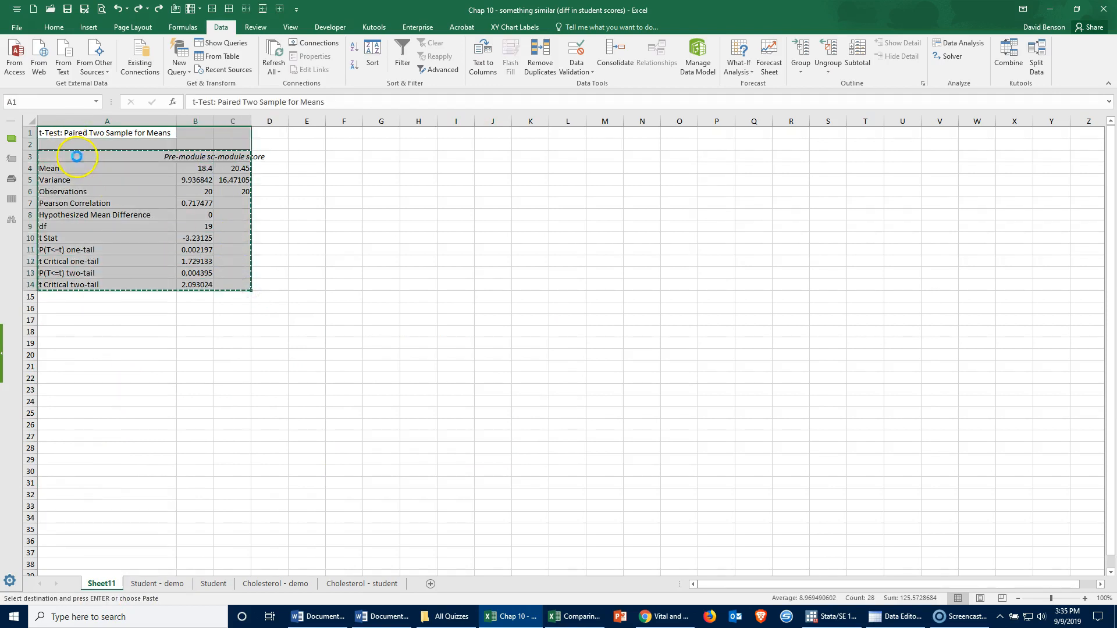
{"action": "left_click", "coordinate": [157, 583]}
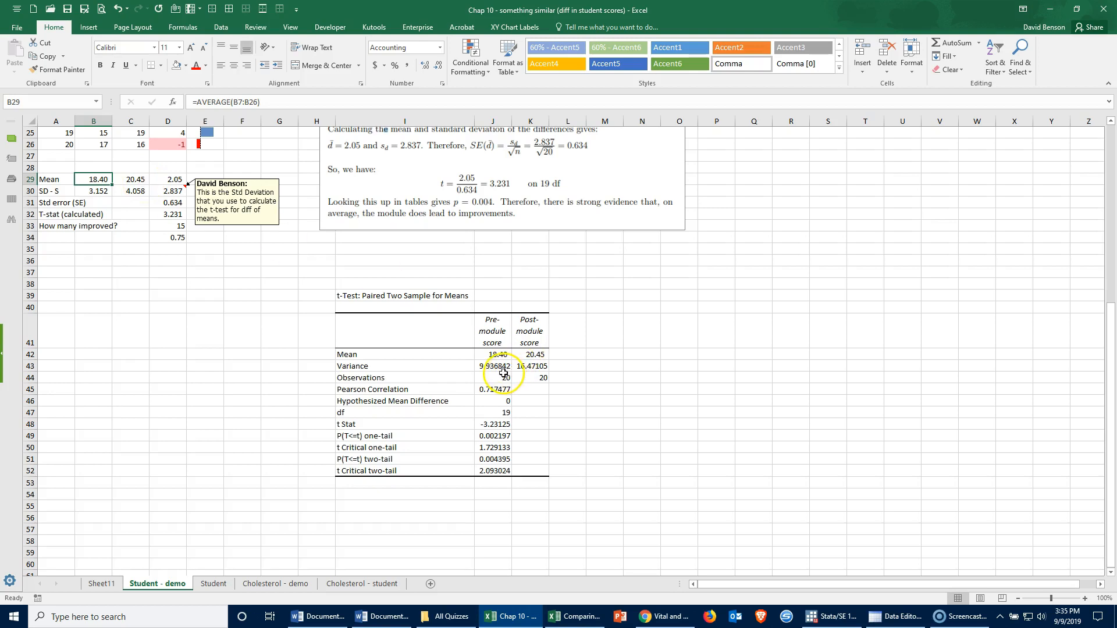
Step: Check the pre- and post-module SD formulas, then fill the t Stat row I48:J48 yellow
{"action": "left_click", "coordinate": [93, 190]}
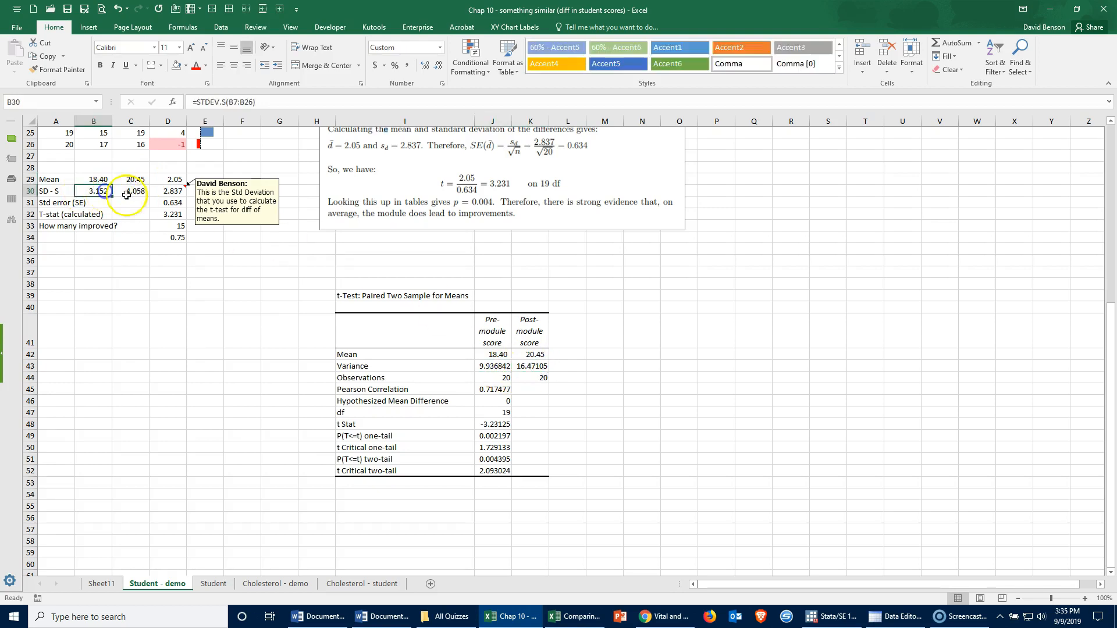
{"action": "left_click", "coordinate": [130, 191]}
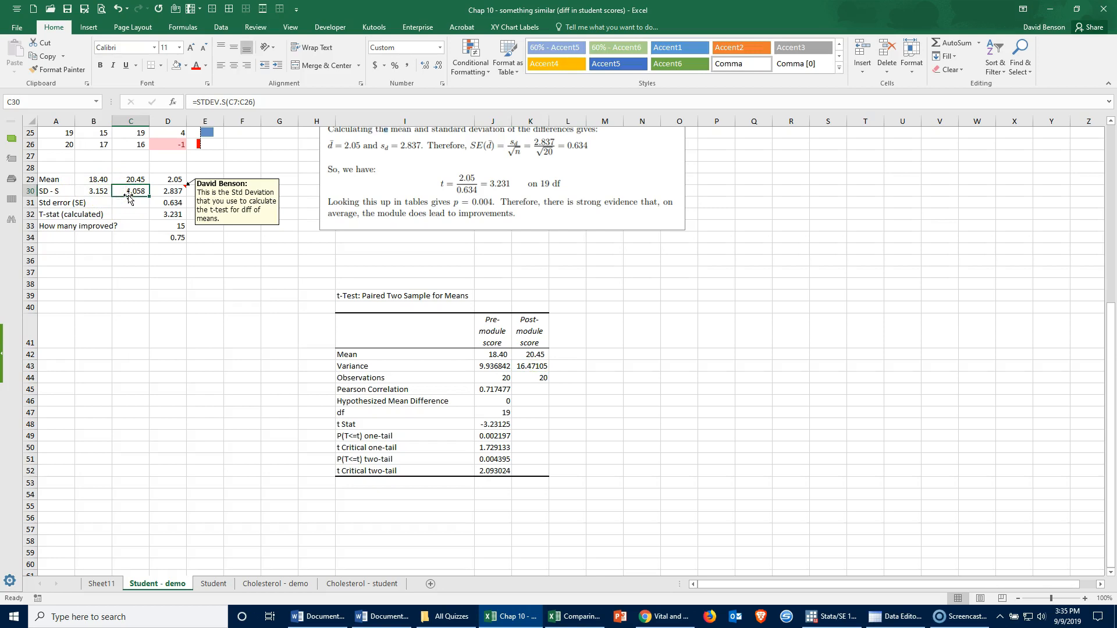
{"action": "left_click", "coordinate": [641, 367]}
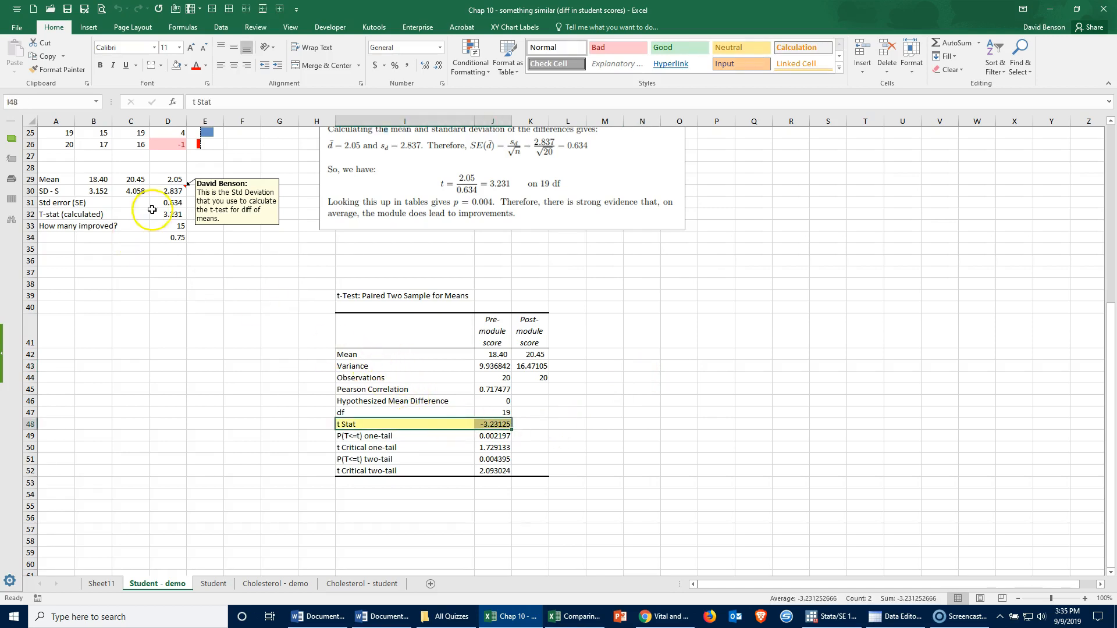
{"action": "left_click", "coordinate": [168, 214]}
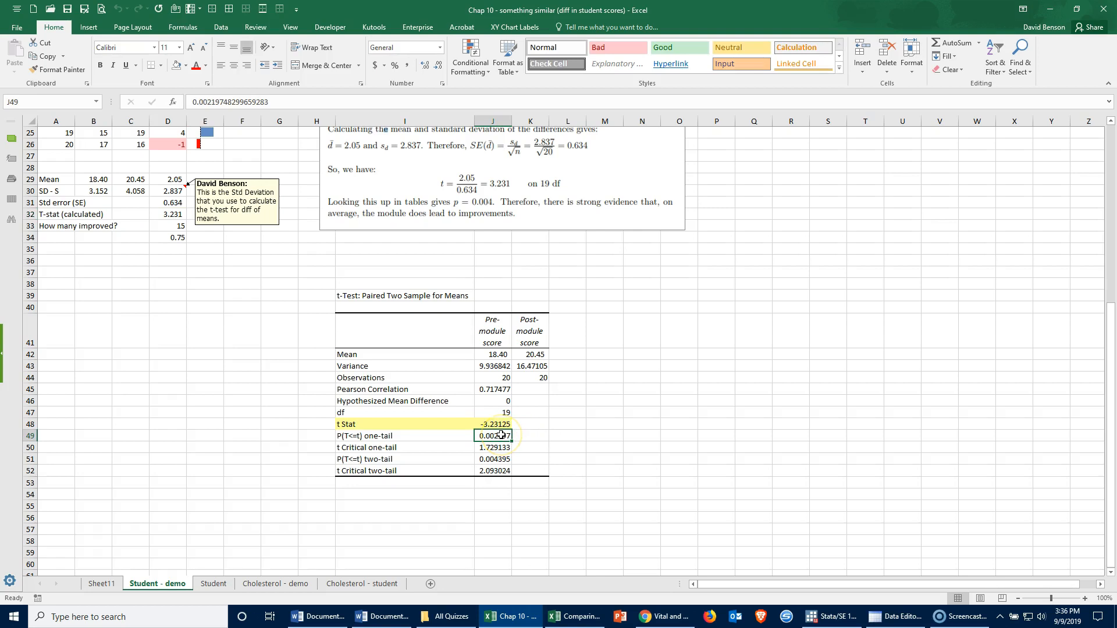
Step: Compare the one-tailed and two-tailed p-values in the pasted output
{"action": "left_click", "coordinate": [405, 458]}
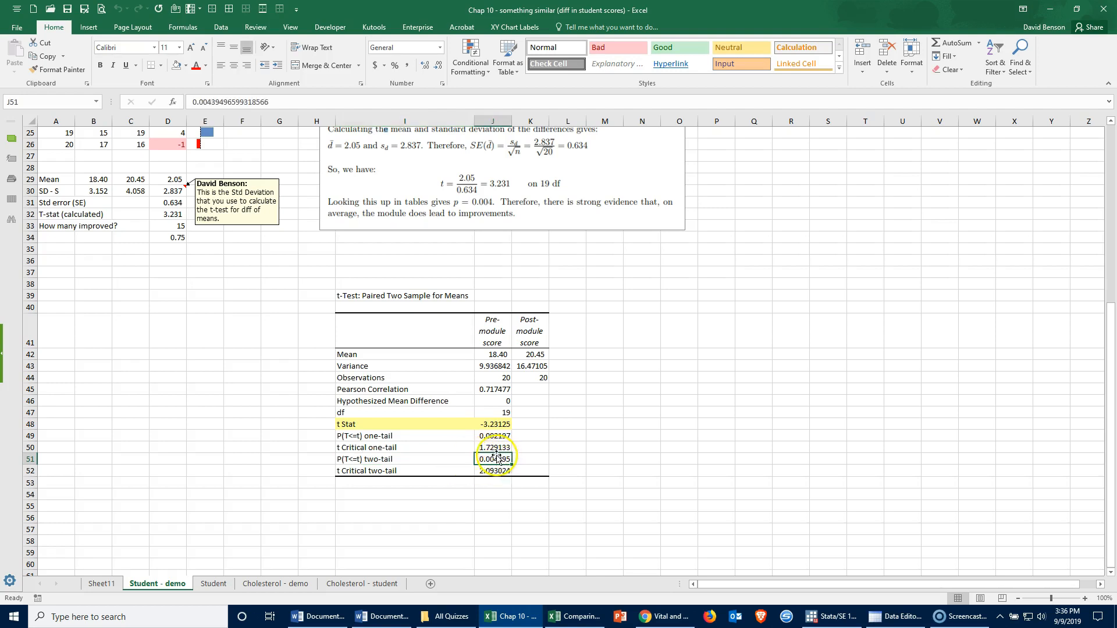
{"action": "left_click", "coordinate": [492, 458]}
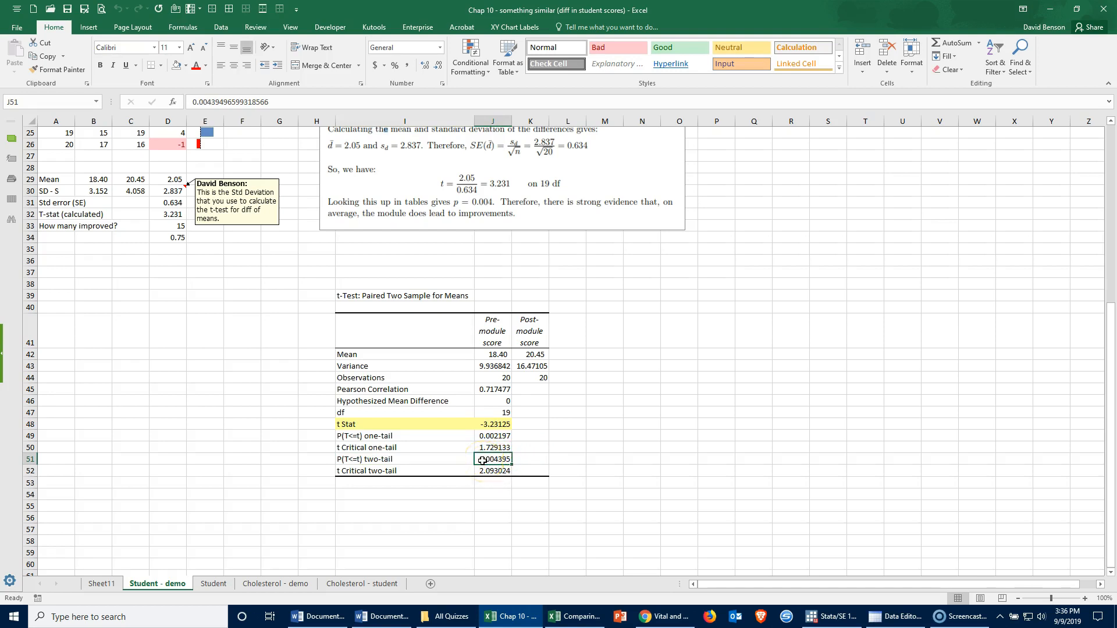
{"action": "left_click", "coordinate": [405, 458]}
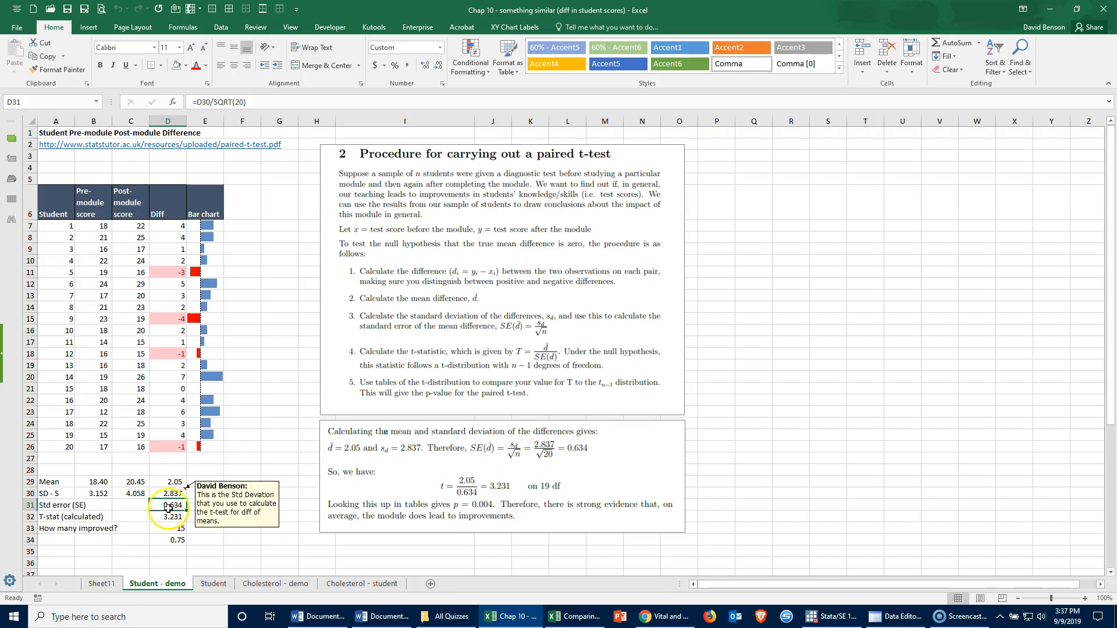
{"action": "left_click_drag", "start_coordinate": [167, 225], "coordinate": [168, 400]}
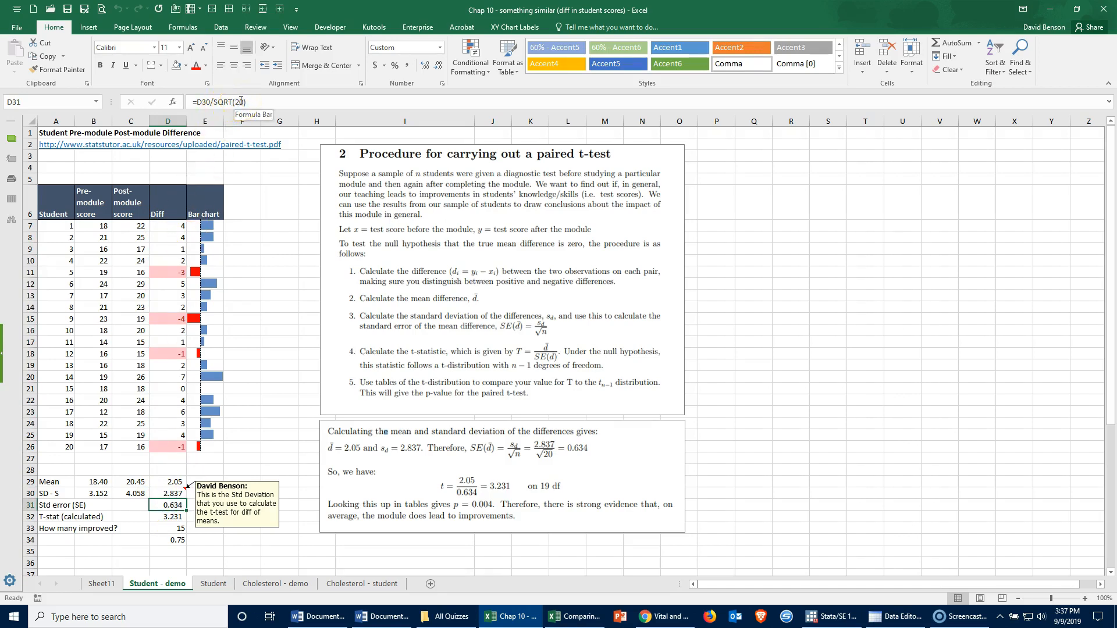
{"action": "mouse_move", "coordinate": [130, 316]}
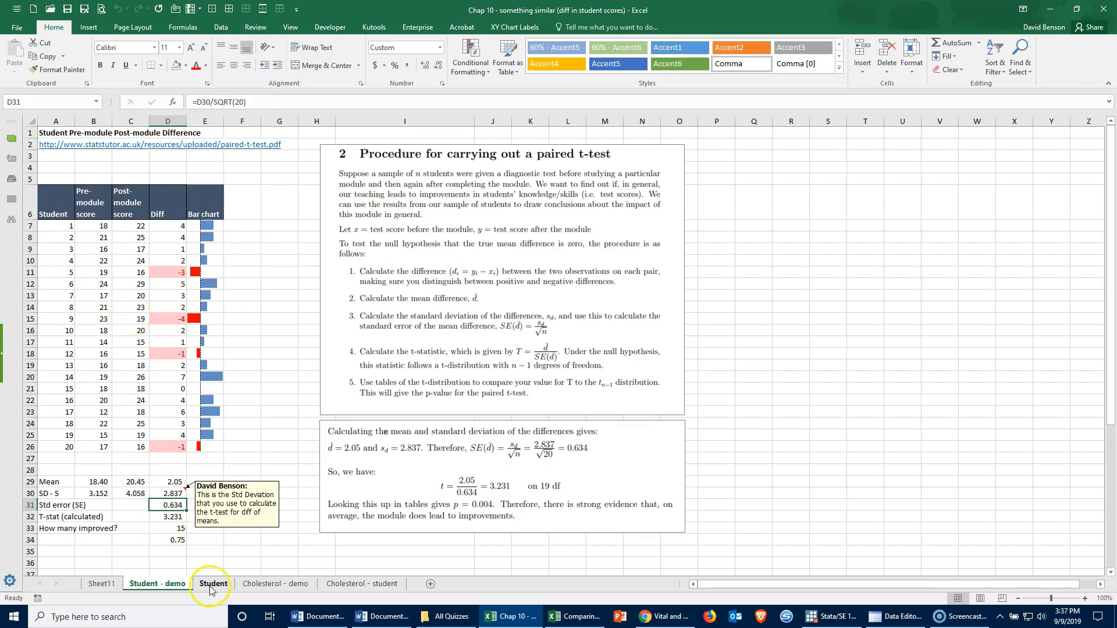
Step: Switch to the Student sheet and review the T-stat and How many improved? labels
{"action": "left_click", "coordinate": [212, 583]}
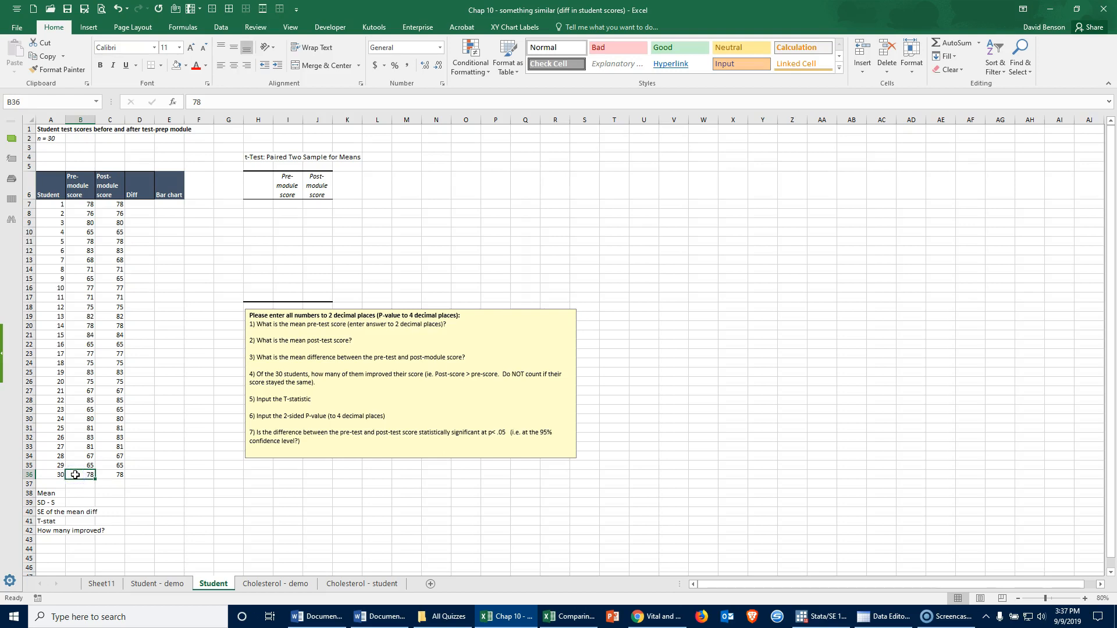
{"action": "mouse_move", "coordinate": [104, 433]}
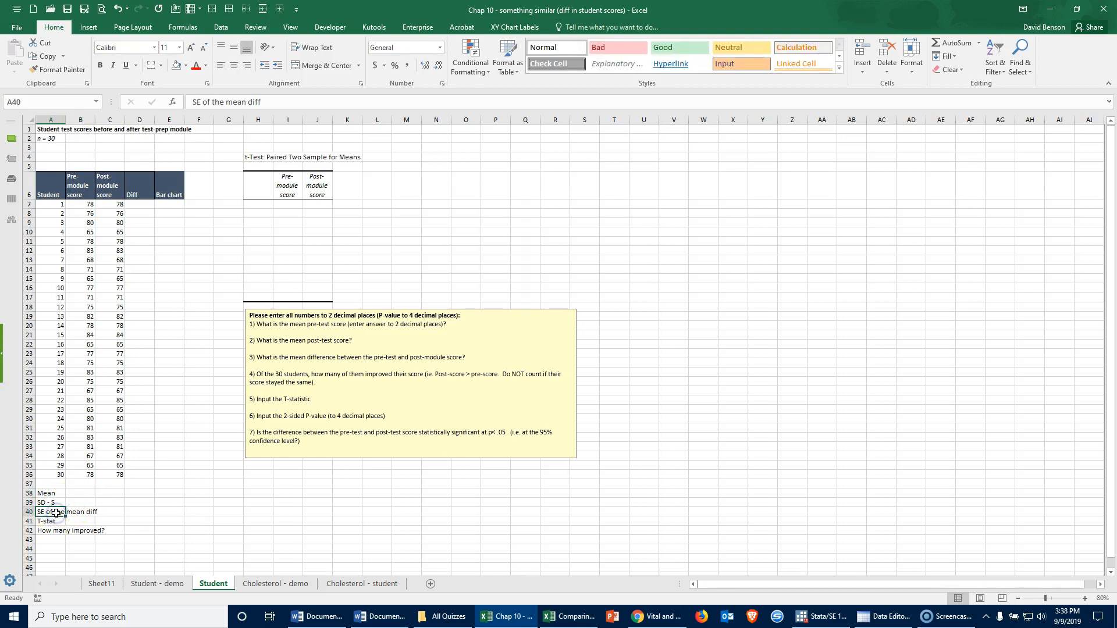
{"action": "left_click", "coordinate": [50, 521]}
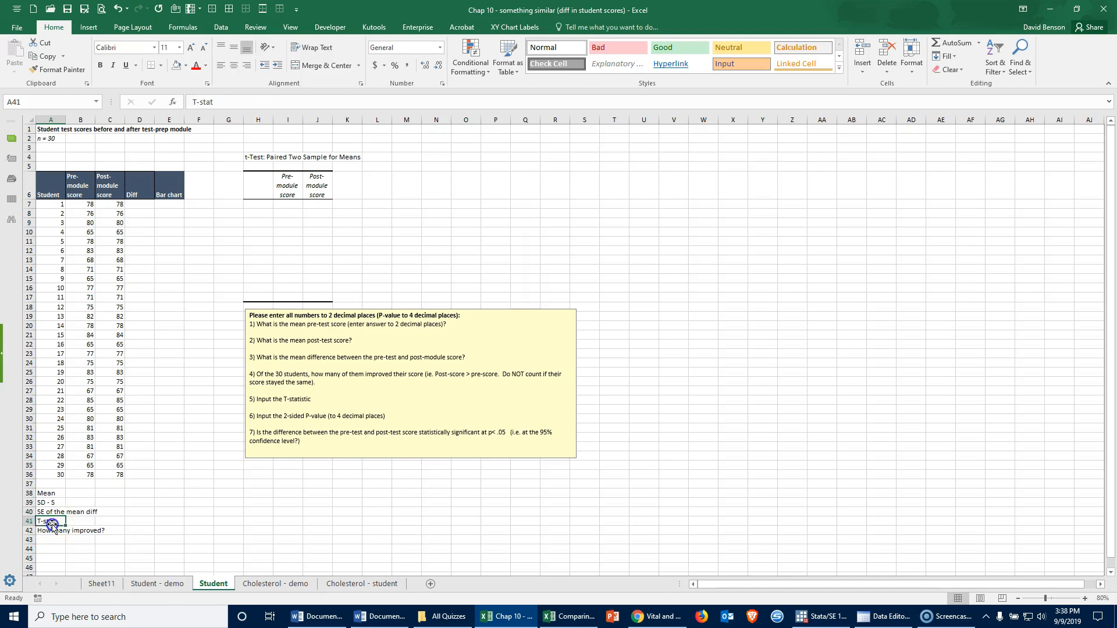
{"action": "left_click", "coordinate": [51, 530]}
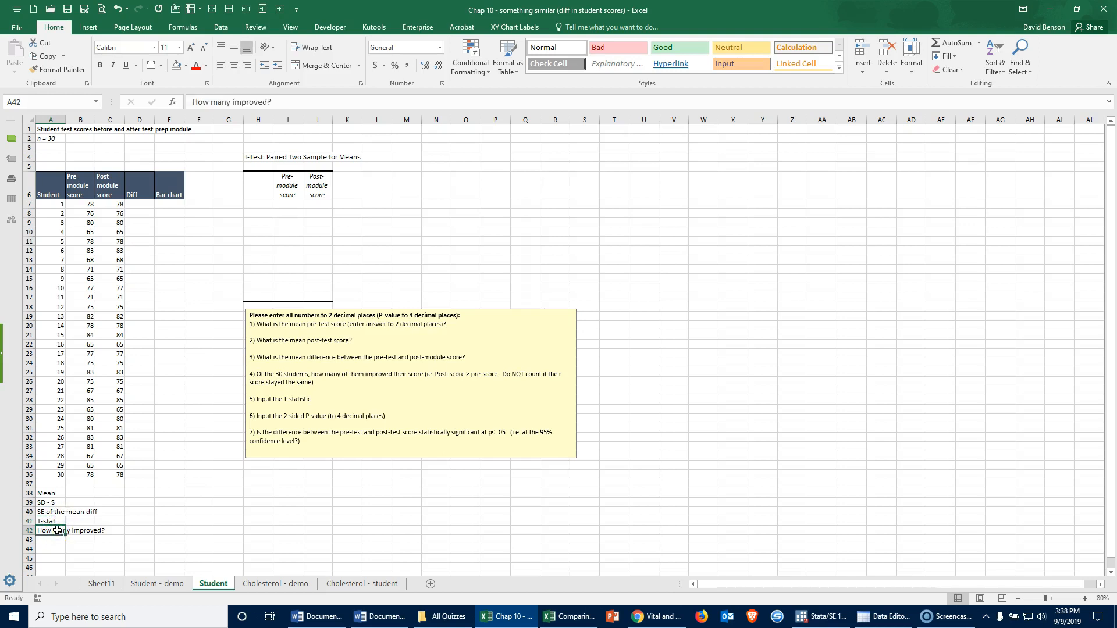